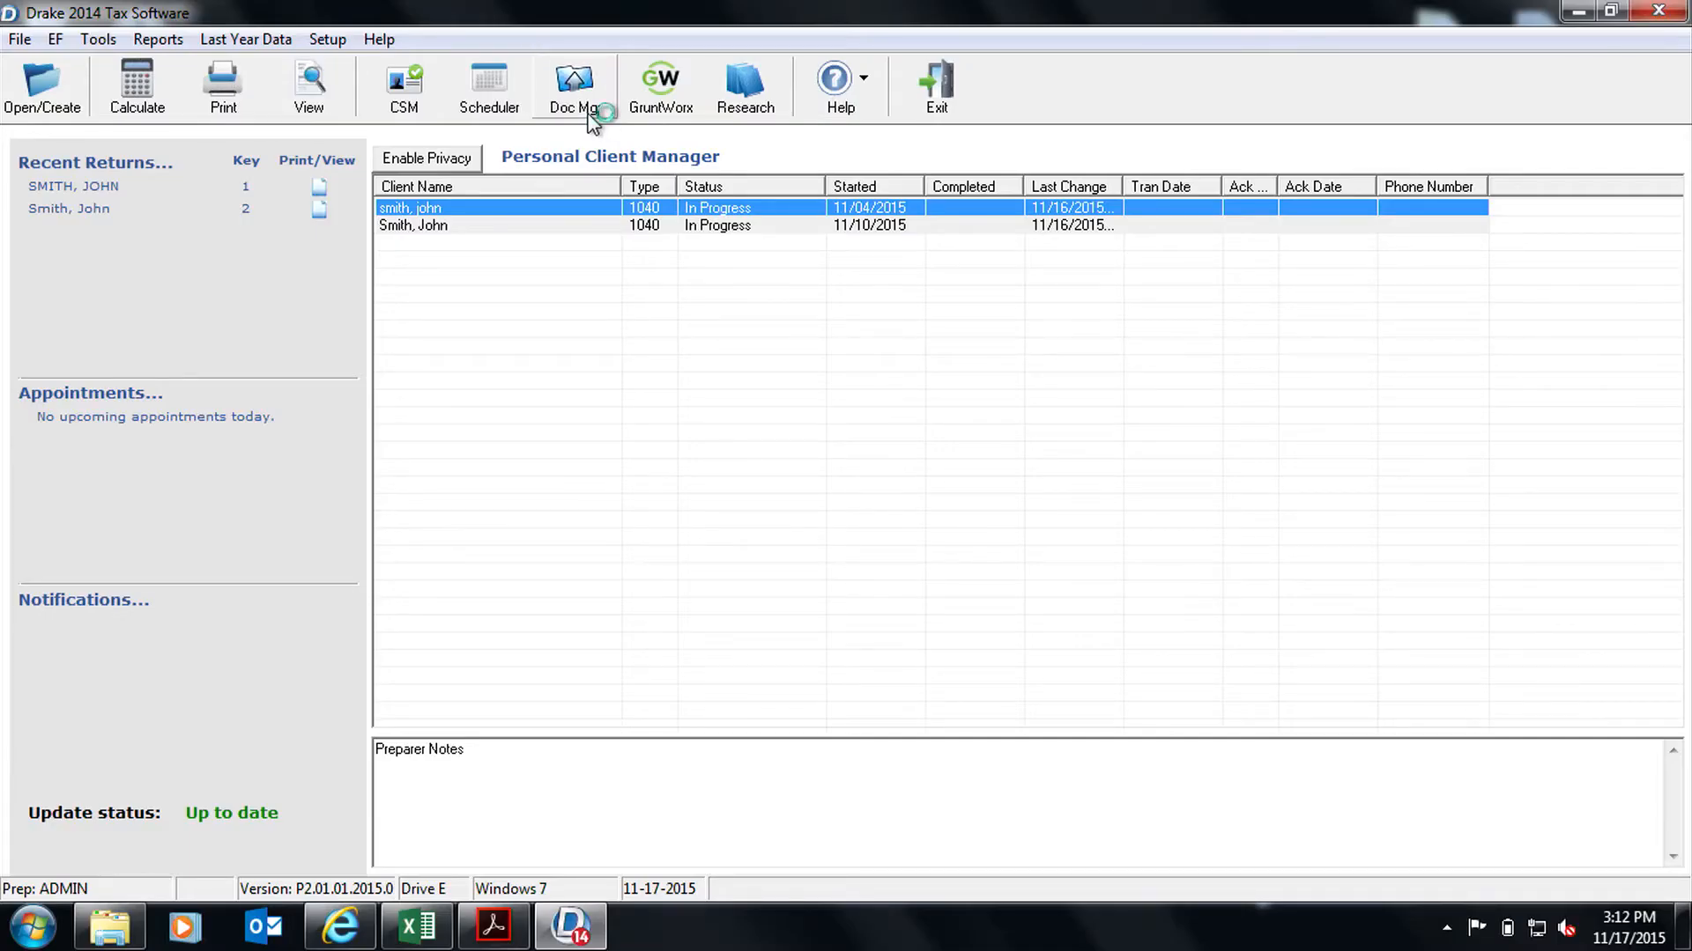
Show the client's GruntWorx folder (xls, PDF, XML) in the Document Manager.
{"action": "left_click", "coordinate": [573, 87]}
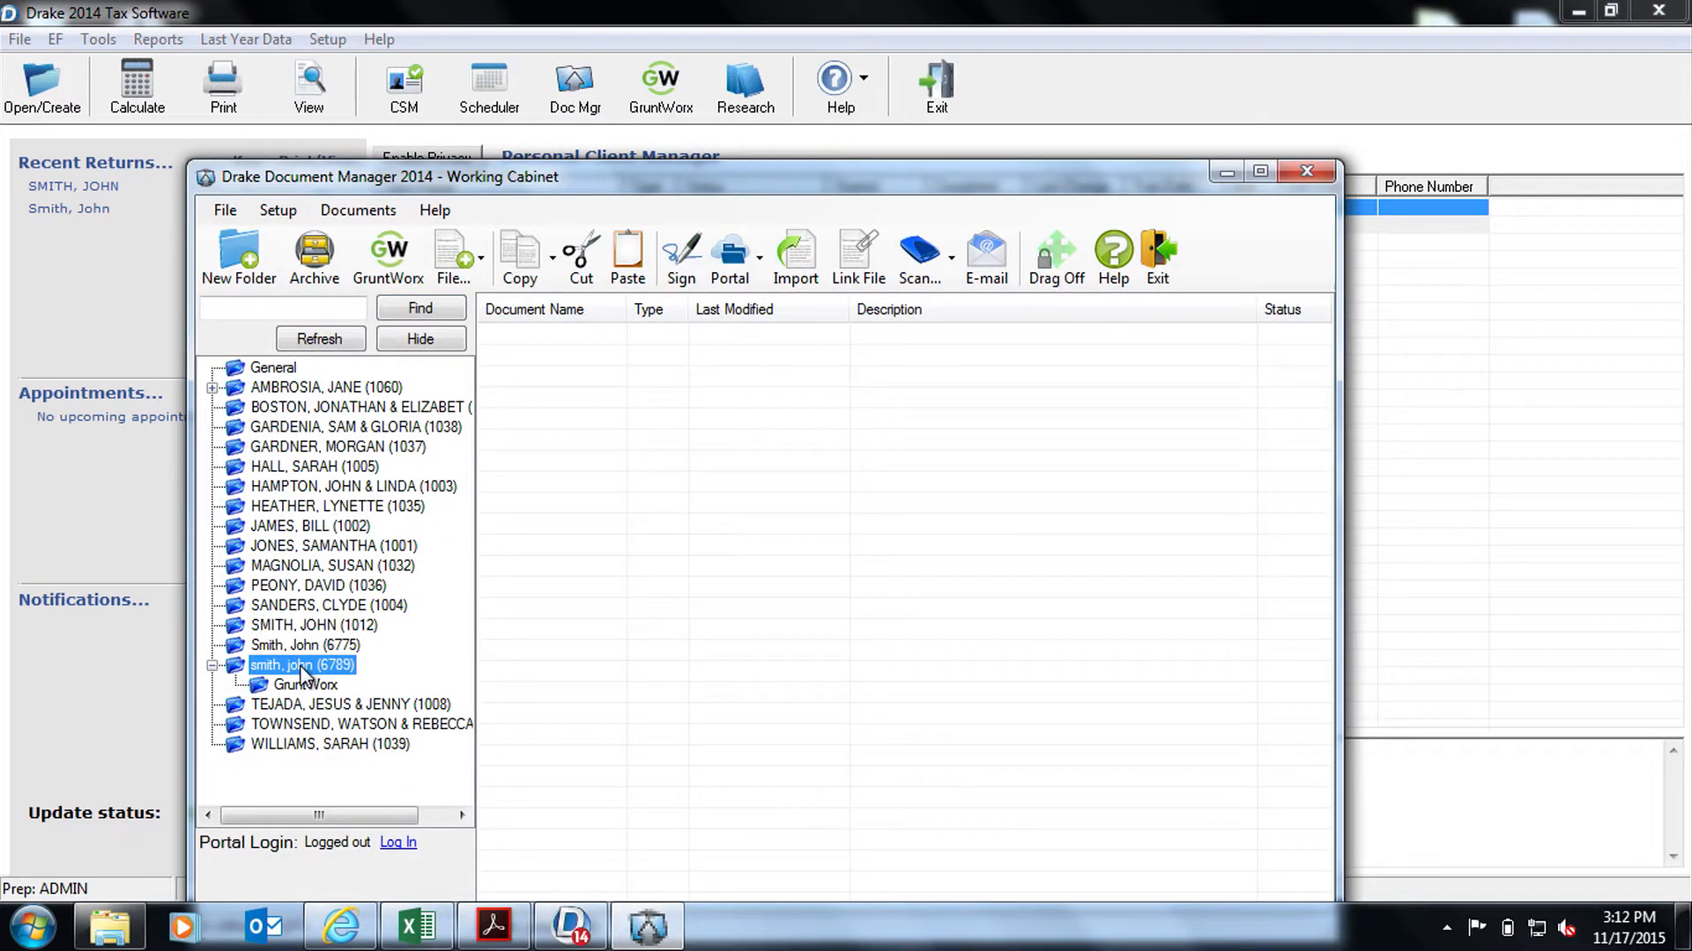
{"action": "mouse_move", "coordinate": [307, 691]}
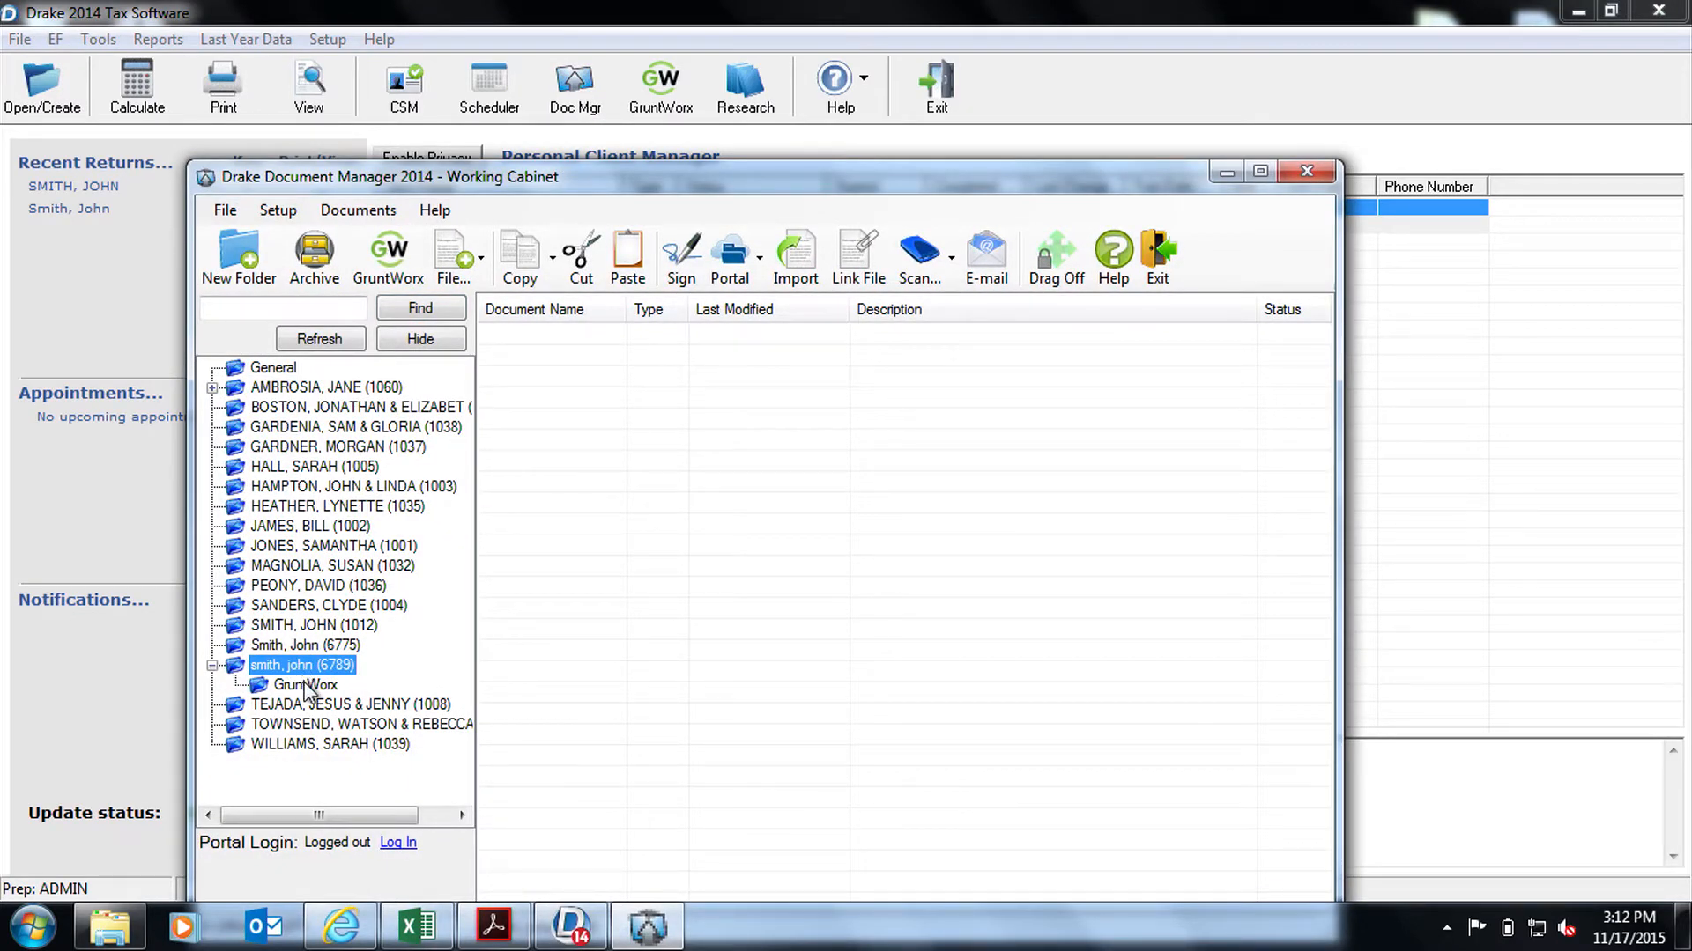
{"action": "left_click", "coordinate": [306, 685]}
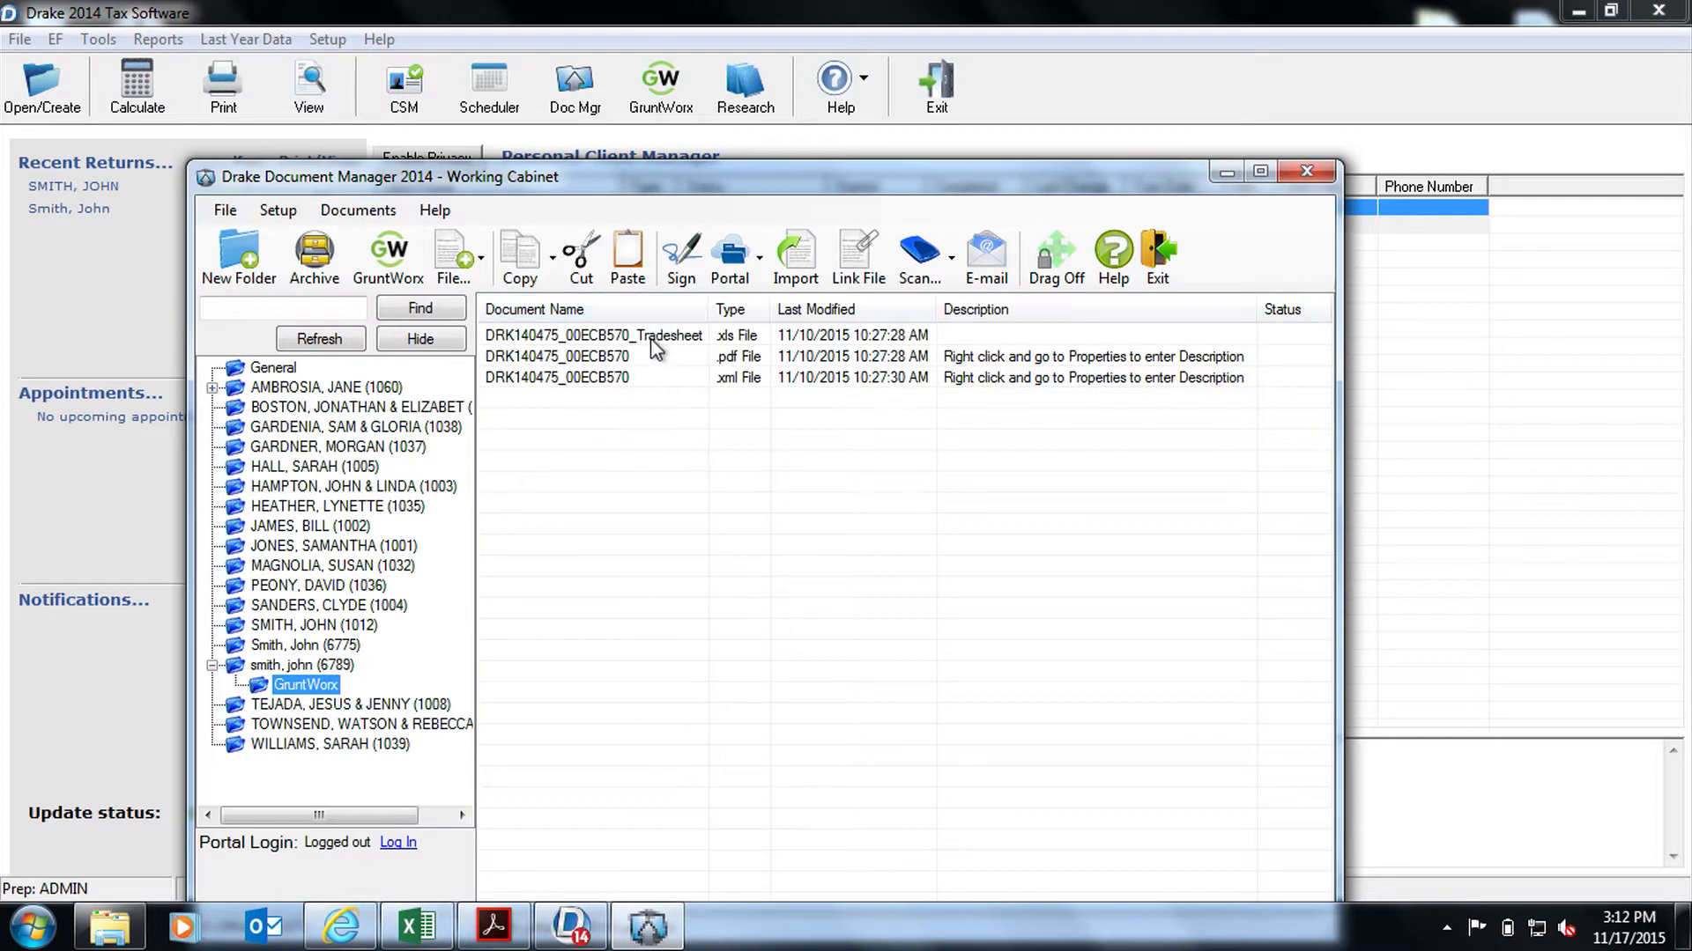
Open the organized source documents PDF and browse the first W-2 from THE TJX COMPANIES INC.
{"action": "double_click", "coordinate": [557, 356]}
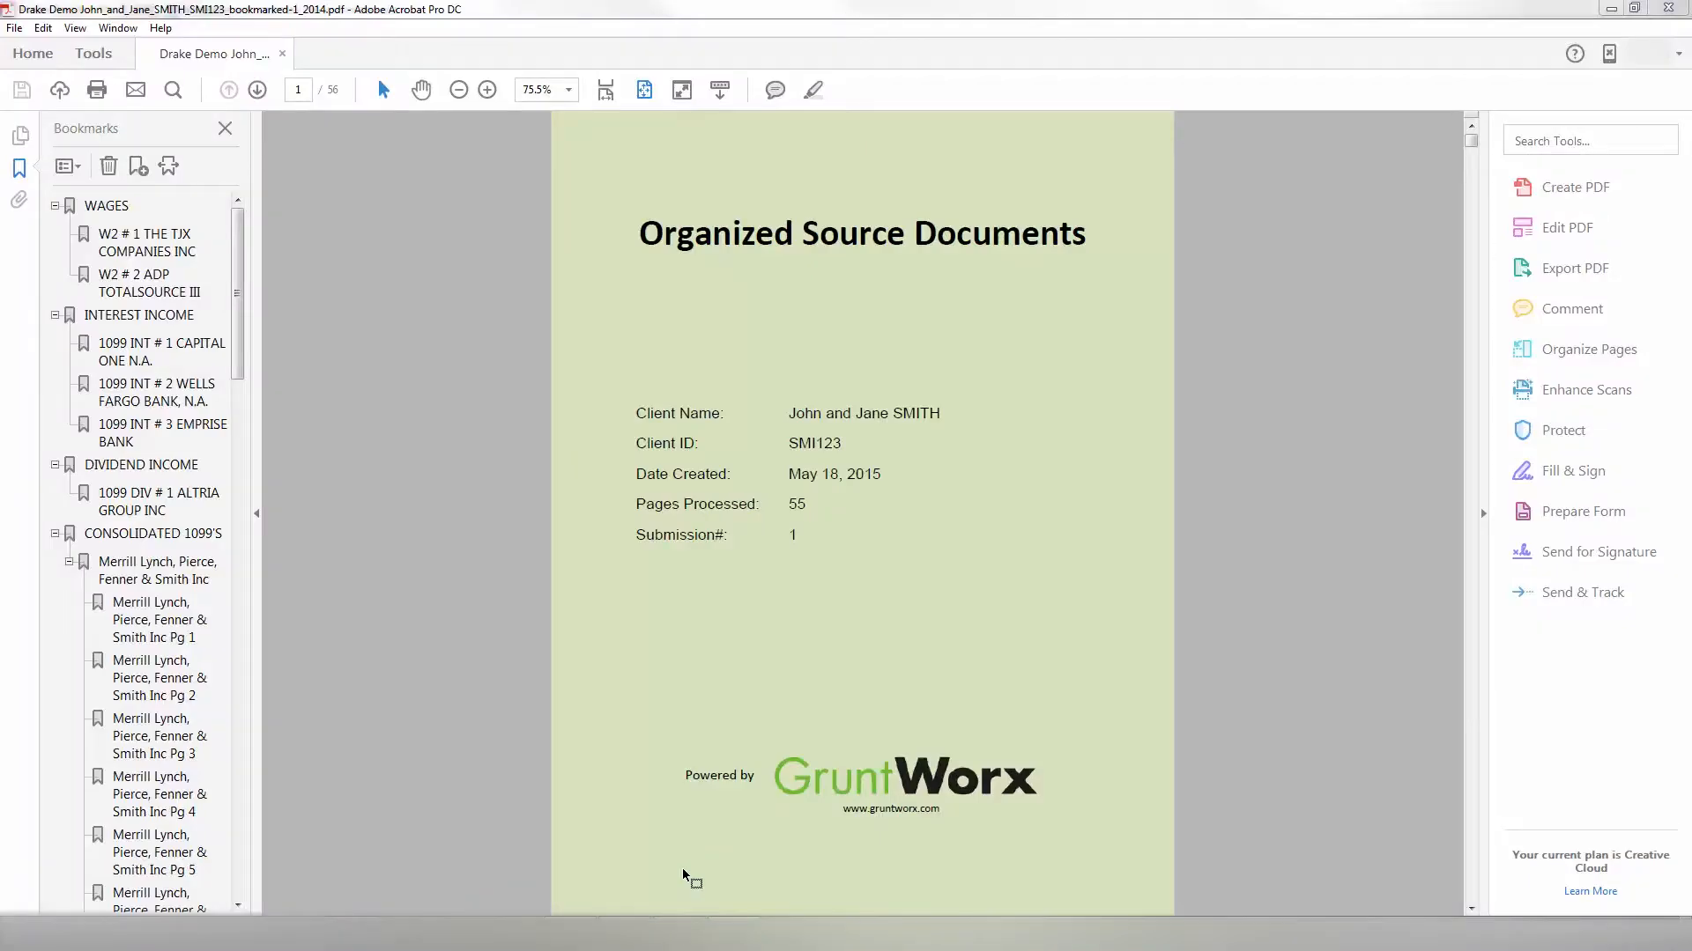
{"action": "mouse_move", "coordinate": [555, 277]}
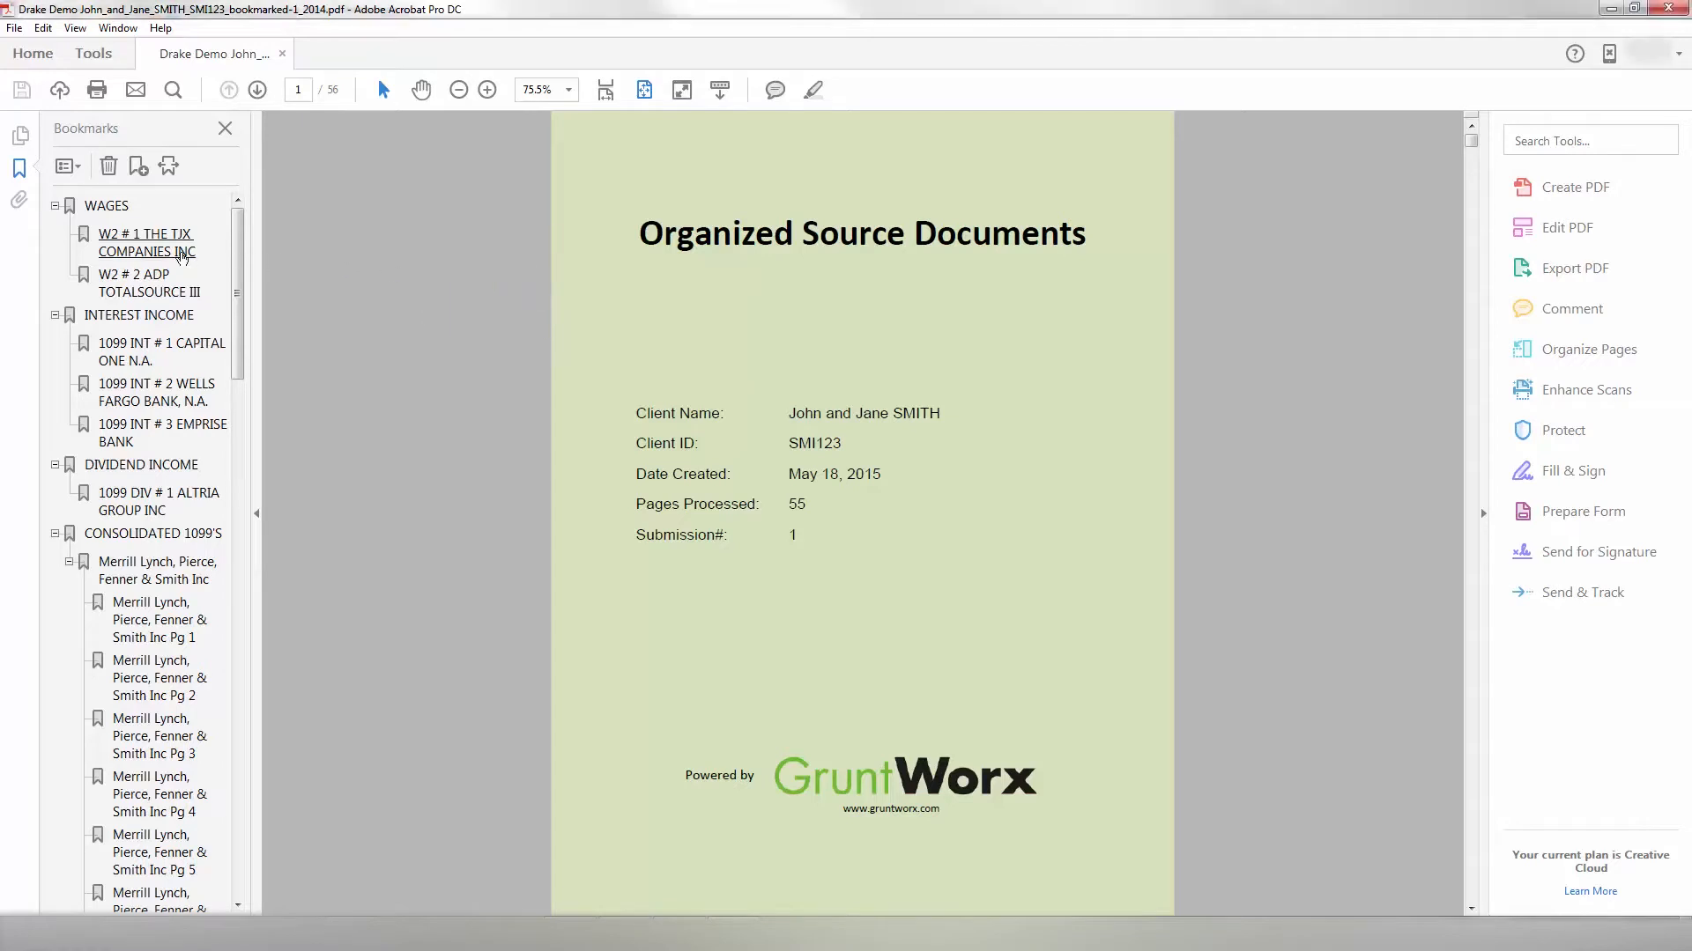
{"action": "left_click", "coordinate": [145, 243]}
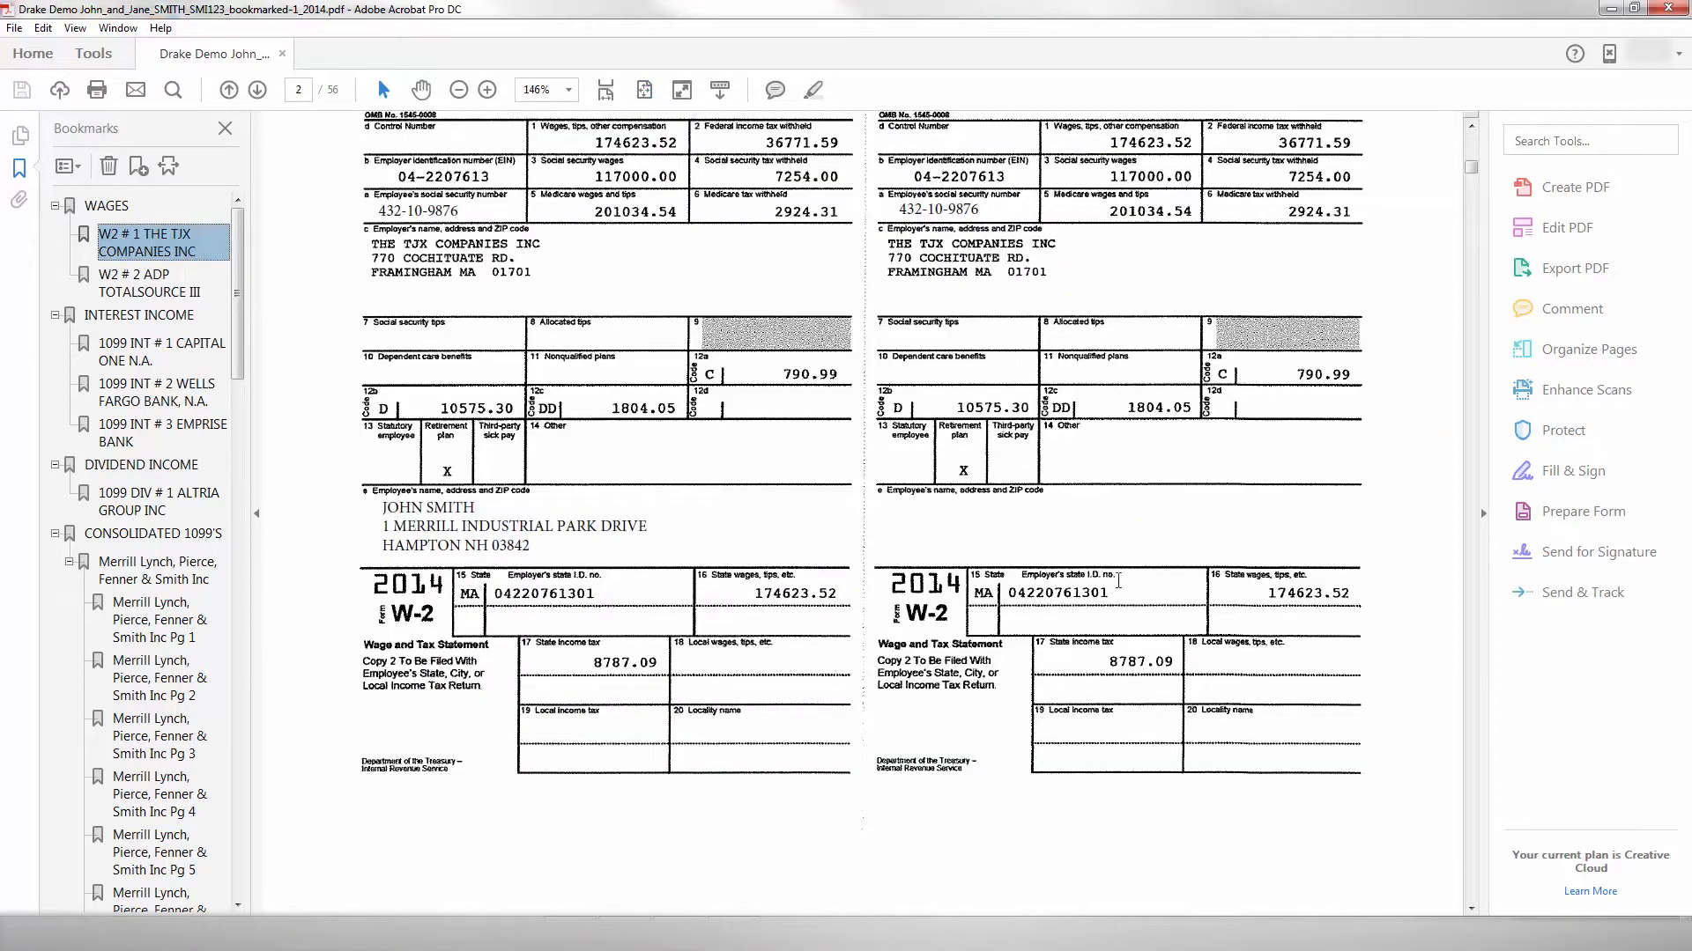
{"action": "scroll", "scroll_direction": "down", "scroll_amount": 3}
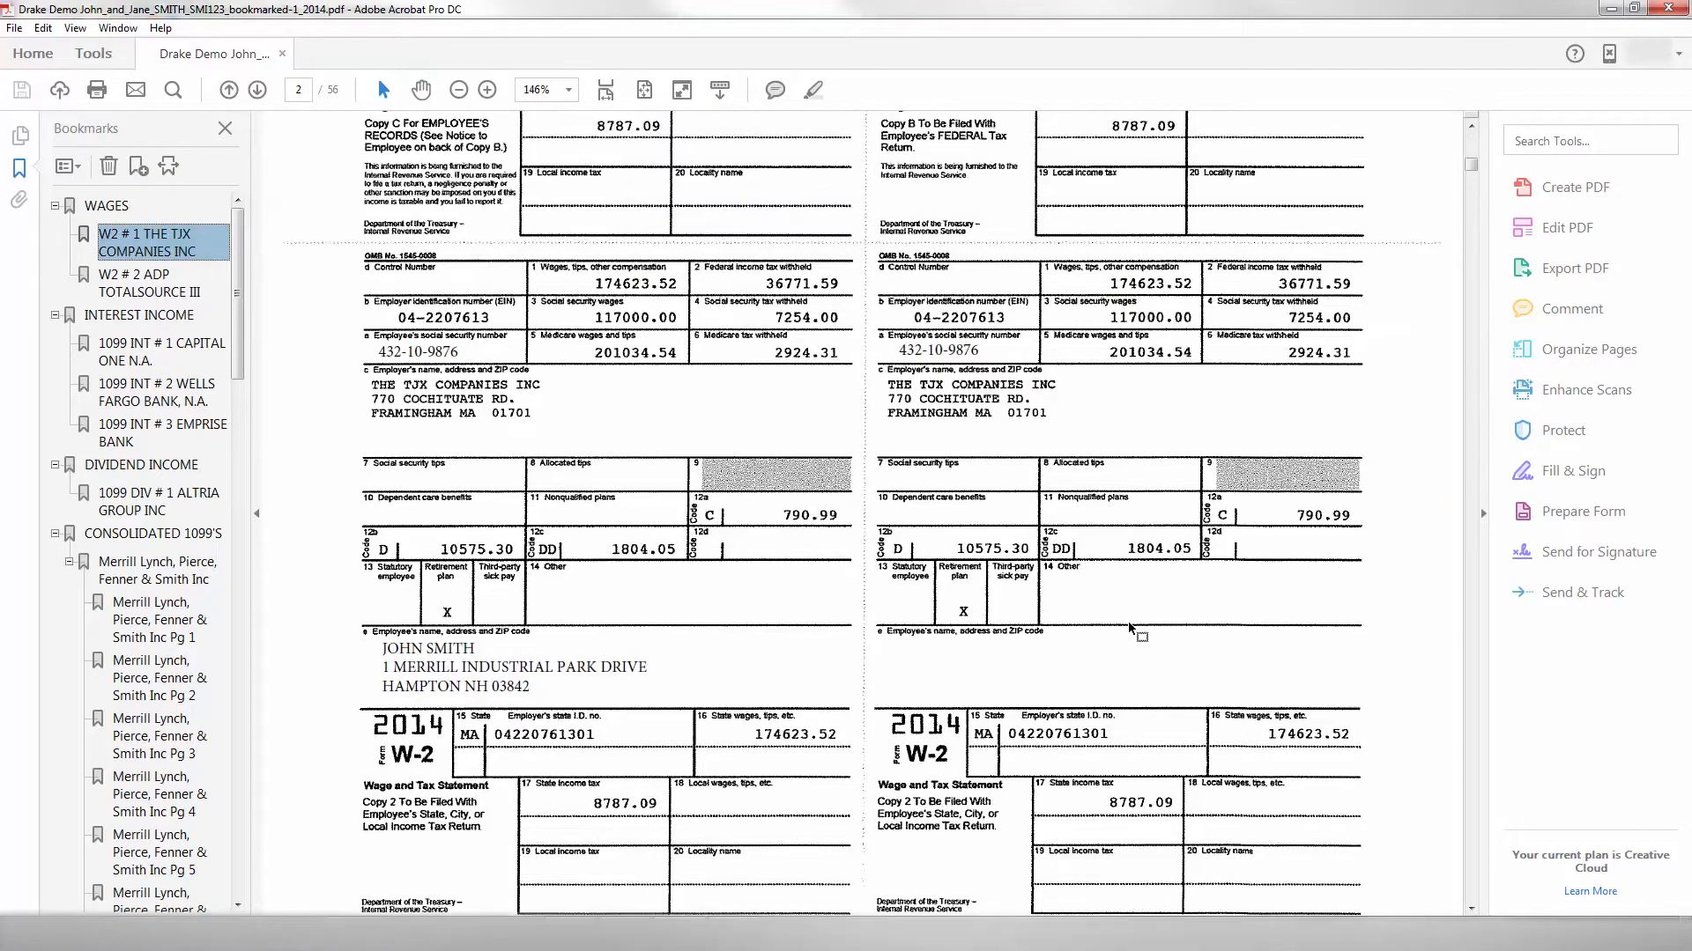
{"action": "scroll", "scroll_direction": "down", "scroll_amount": 3}
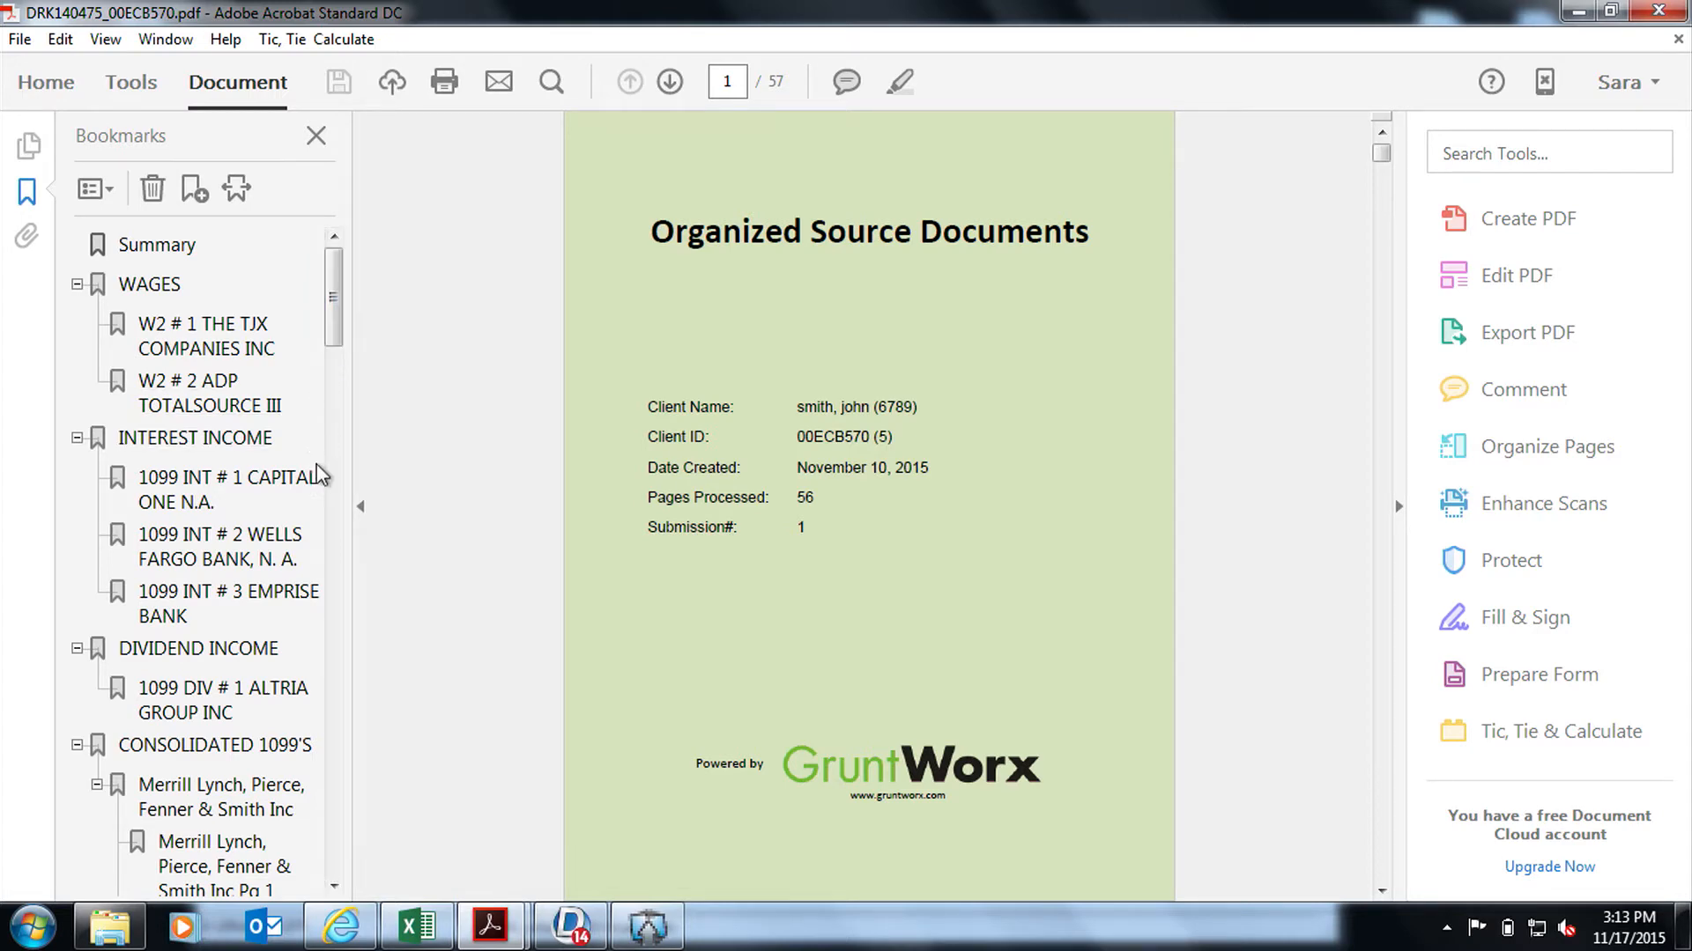
{"action": "scroll", "scroll_direction": "down", "scroll_amount": 3}
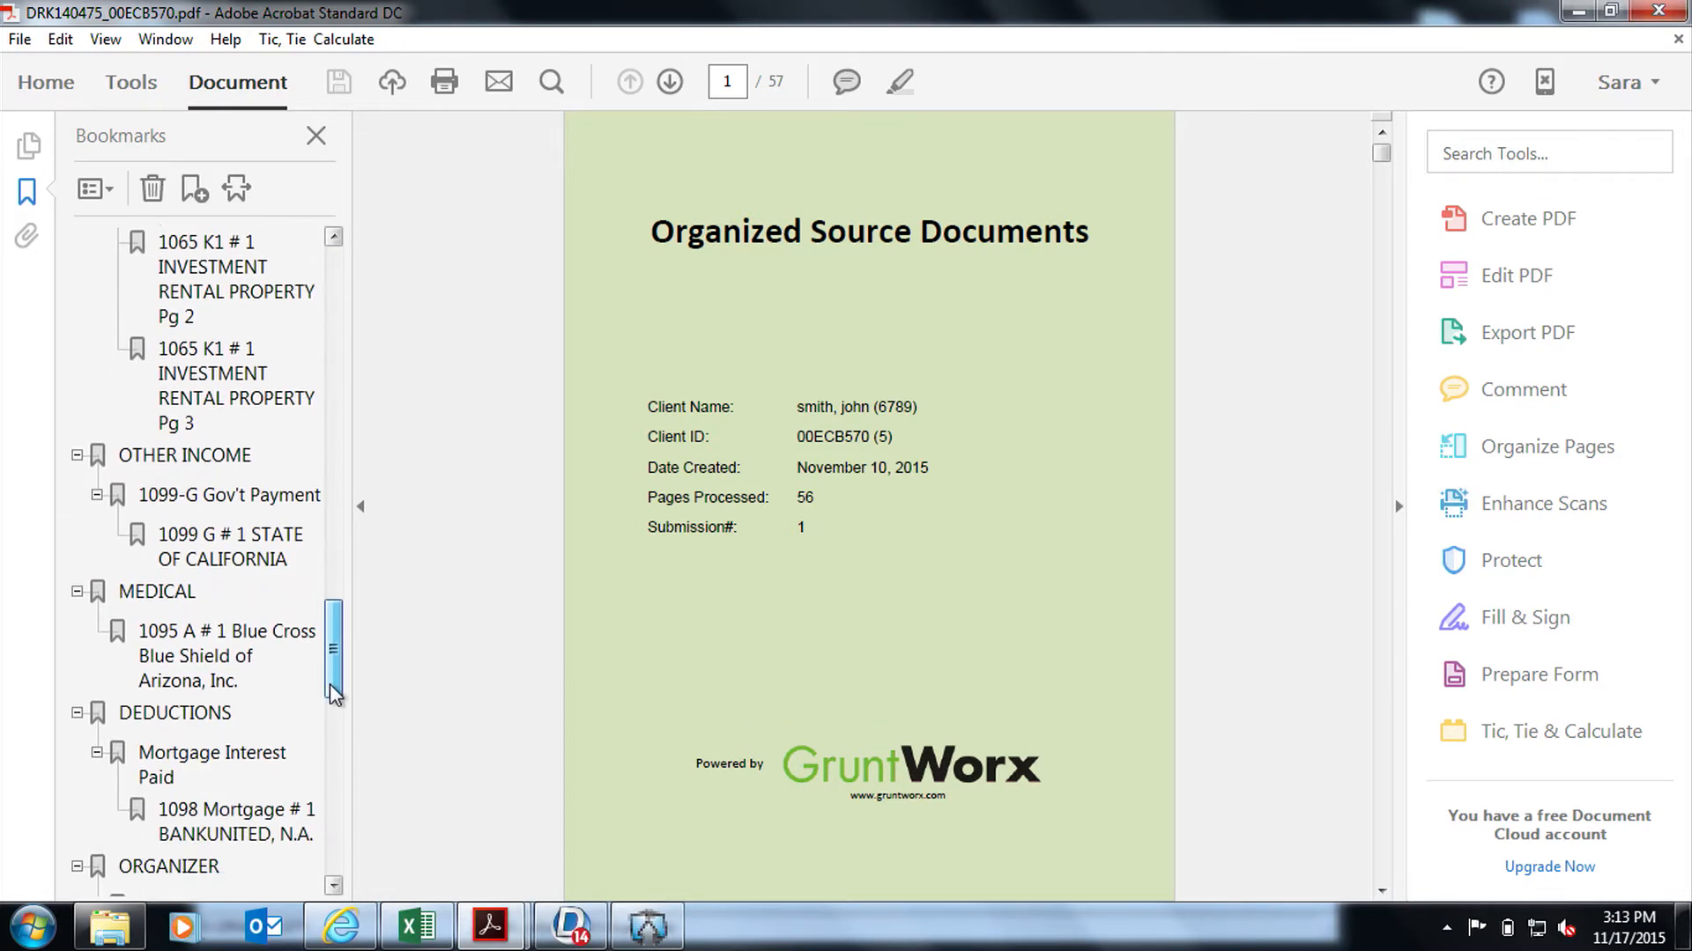
{"action": "scroll", "scroll_direction": "down", "scroll_amount": 3}
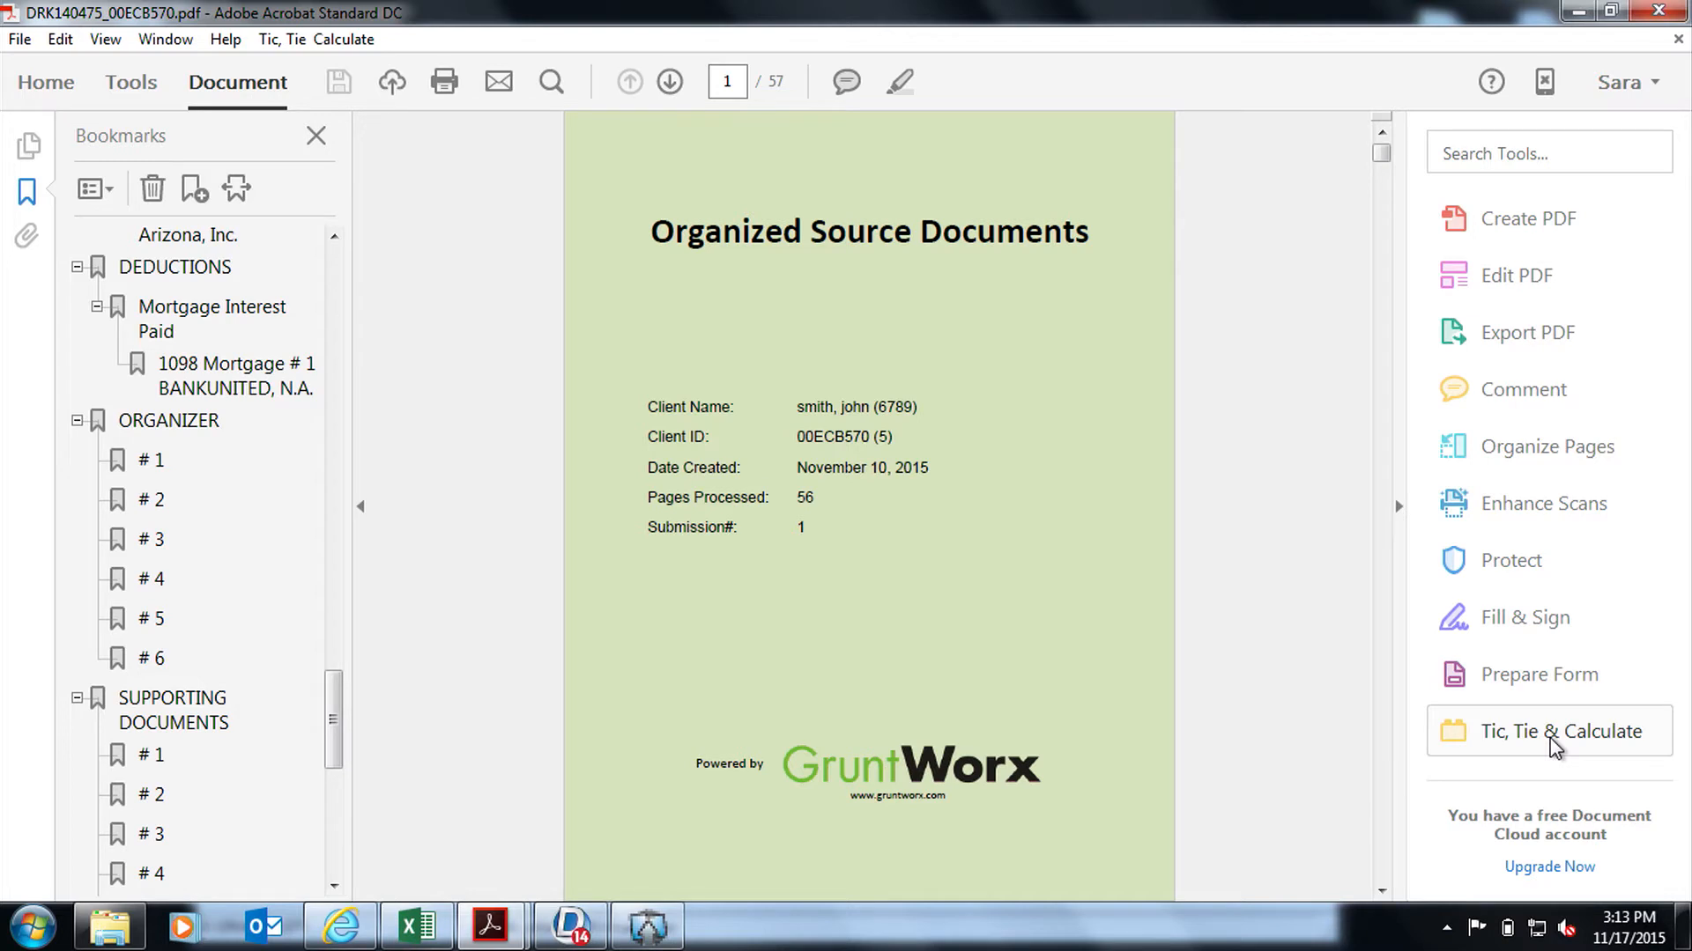
Open Acrobat's Tic, Tie & Calculate tools beside the organized PDF.
{"action": "left_click", "coordinate": [1562, 731]}
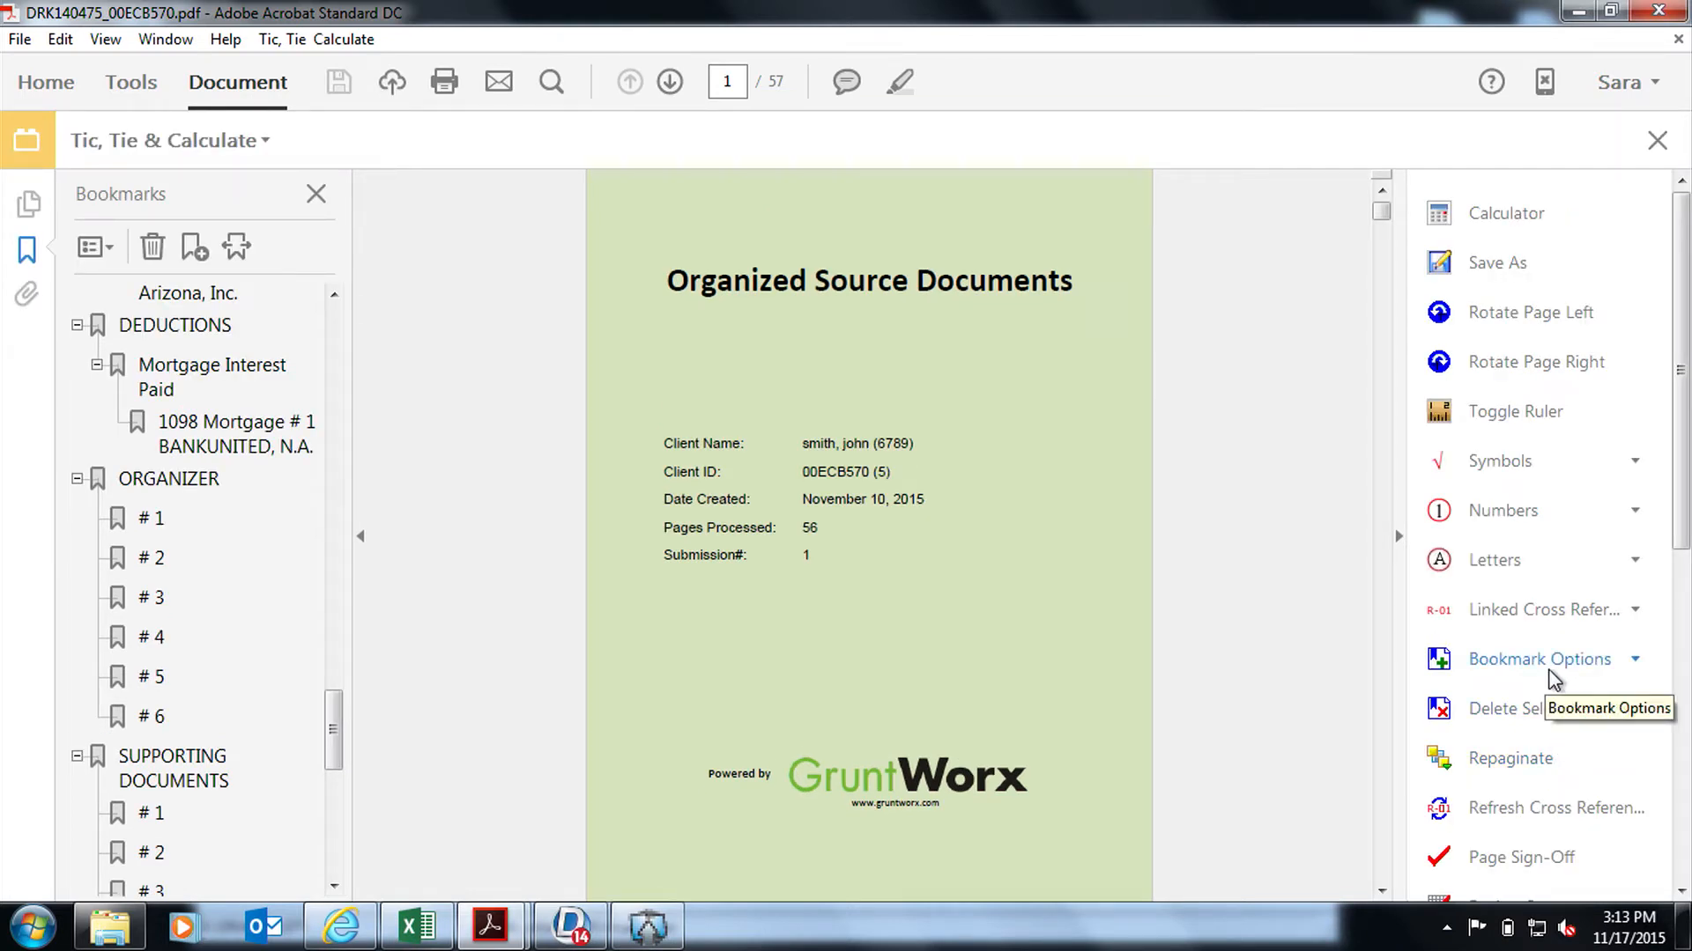
{"action": "mouse_move", "coordinate": [1557, 247]}
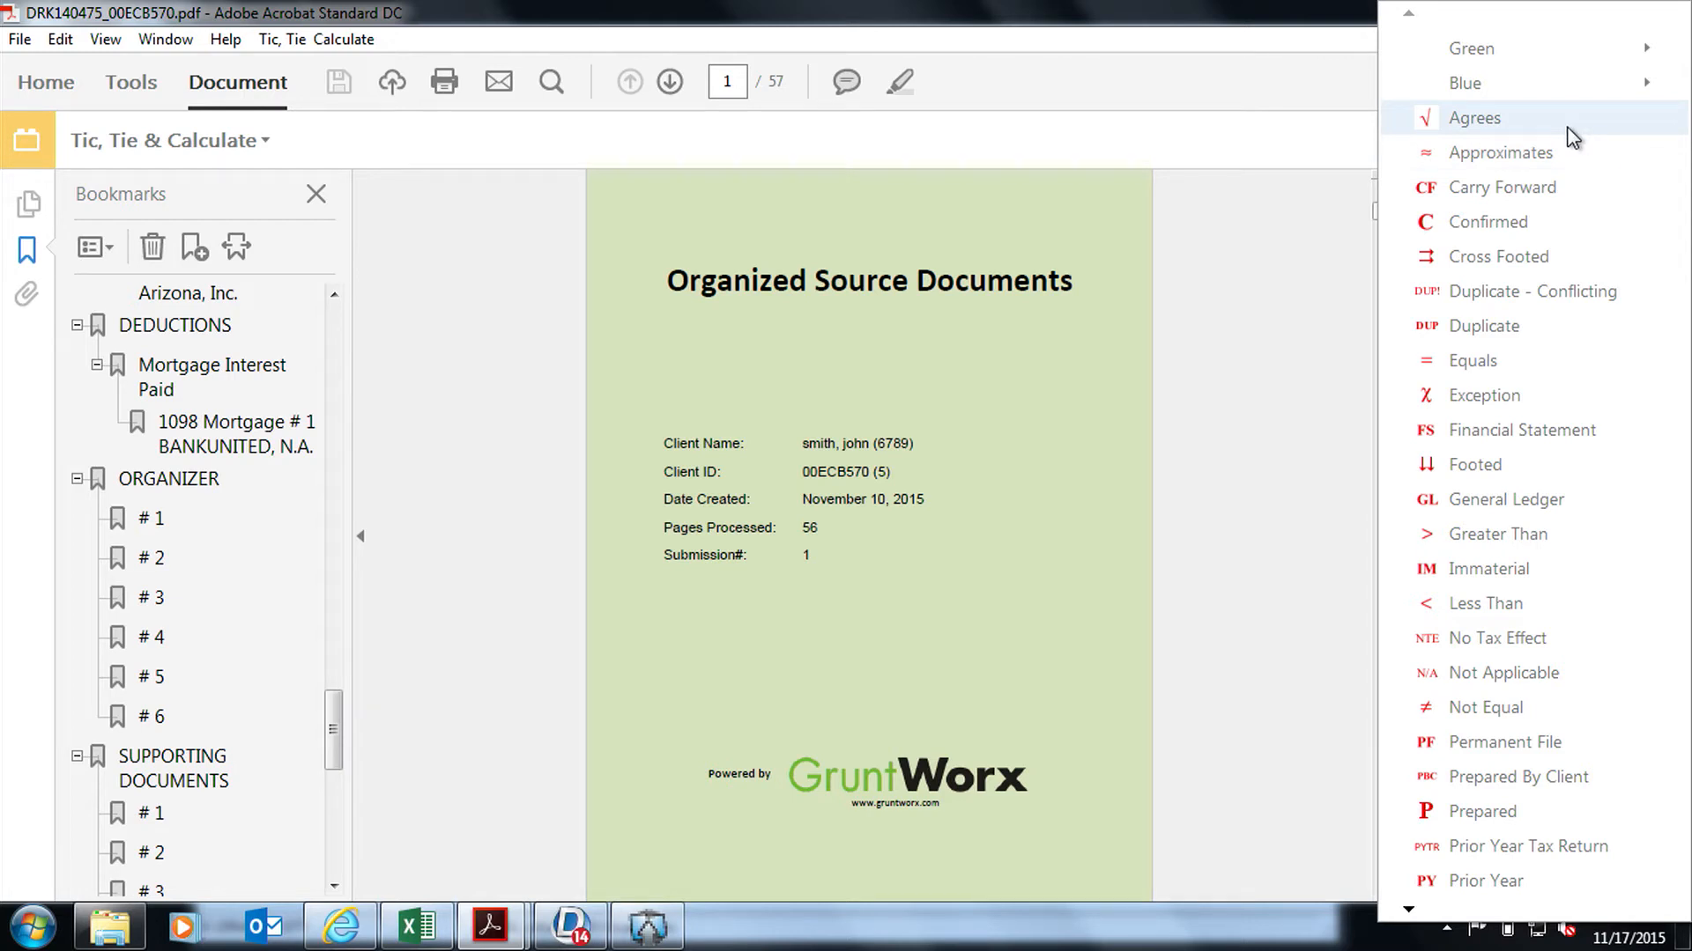
{"action": "mouse_move", "coordinate": [1289, 88]}
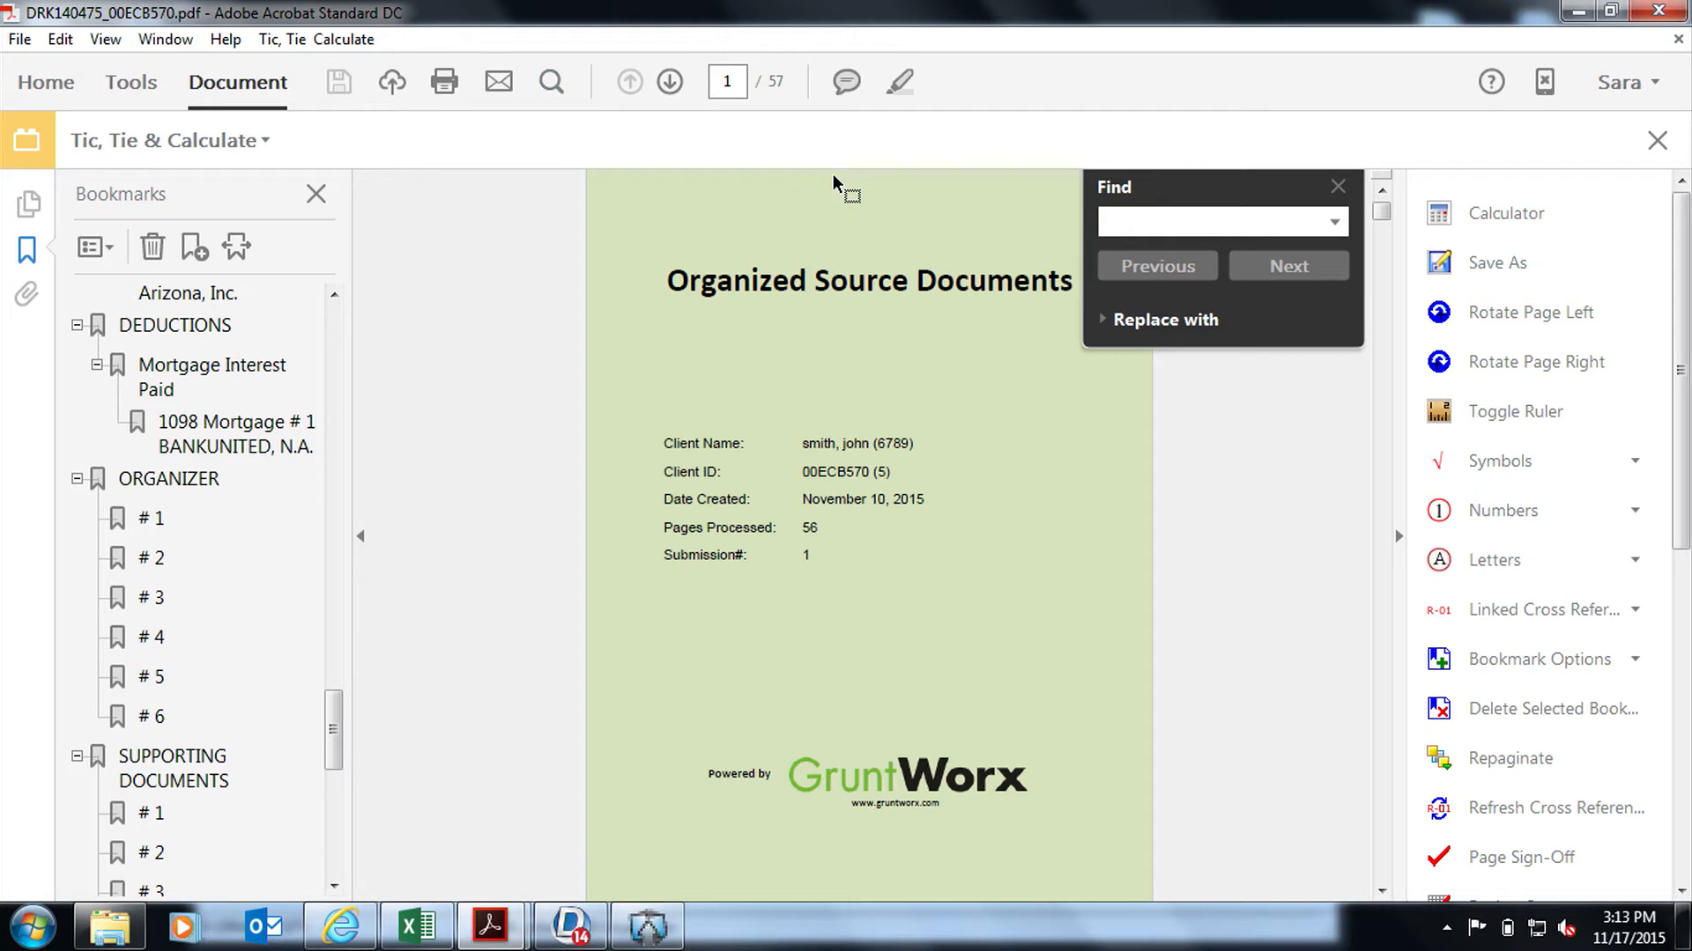
Search the PDF for CHURCH and jump to the next occurrence.
{"action": "left_click", "coordinate": [1220, 221]}
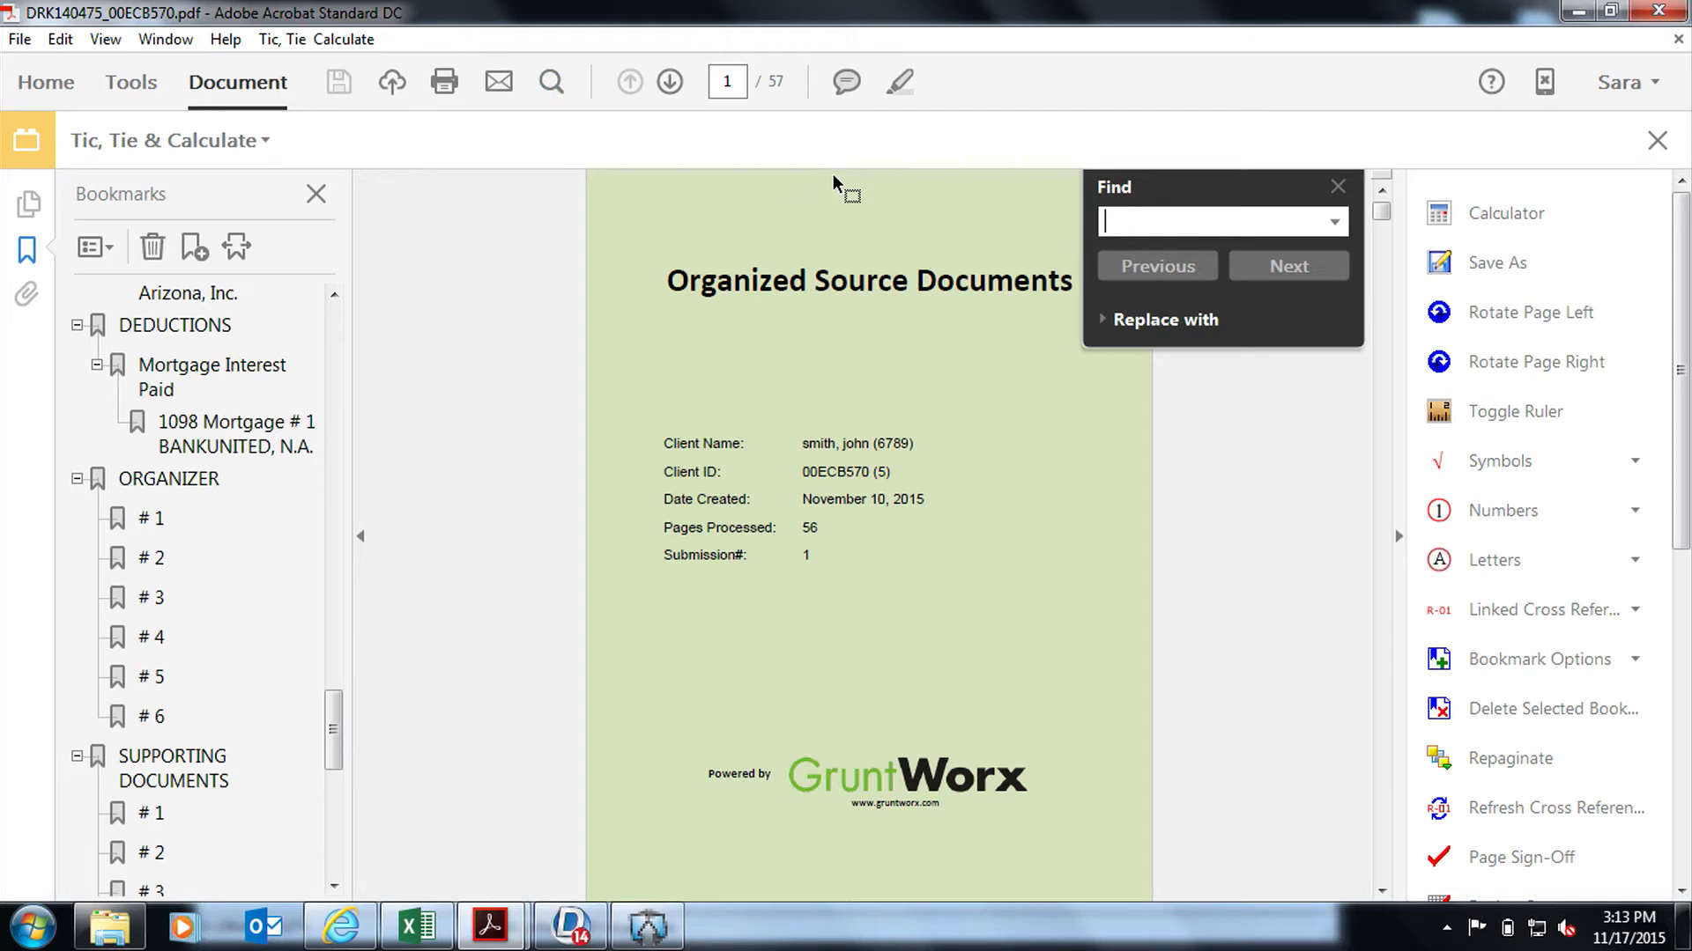
{"action": "type", "text": "CHURCH"}
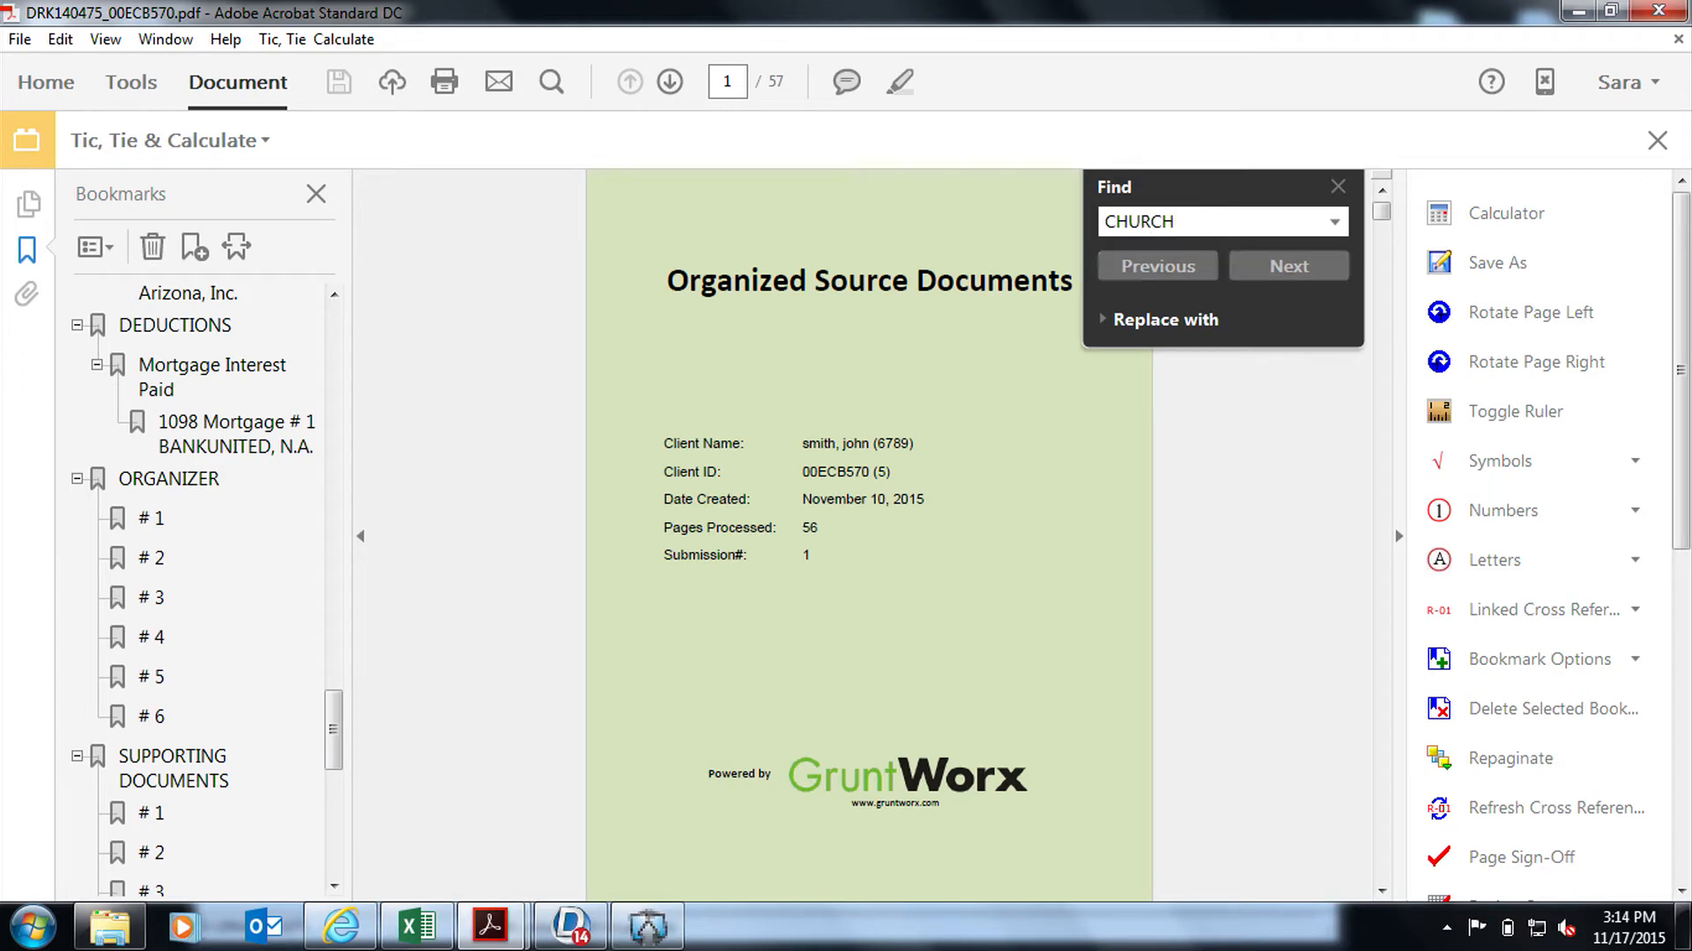
{"action": "left_click", "coordinate": [1287, 265]}
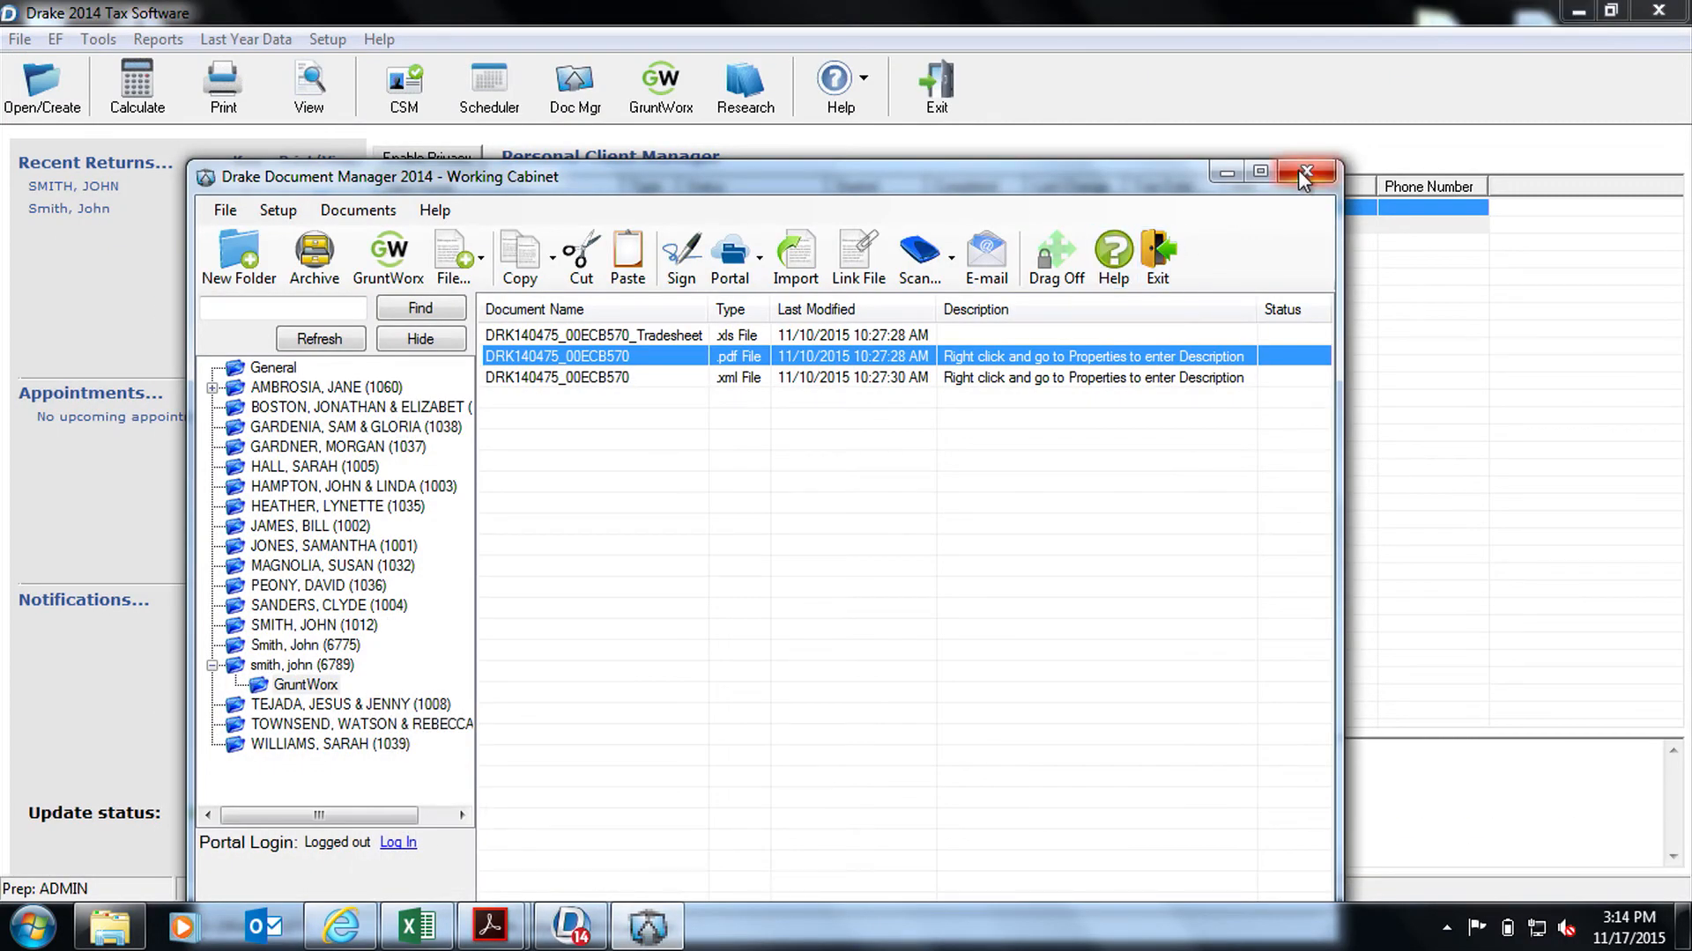
Close the Document Manager and open John Smith's return in Data Entry.
{"action": "left_click", "coordinate": [1304, 174]}
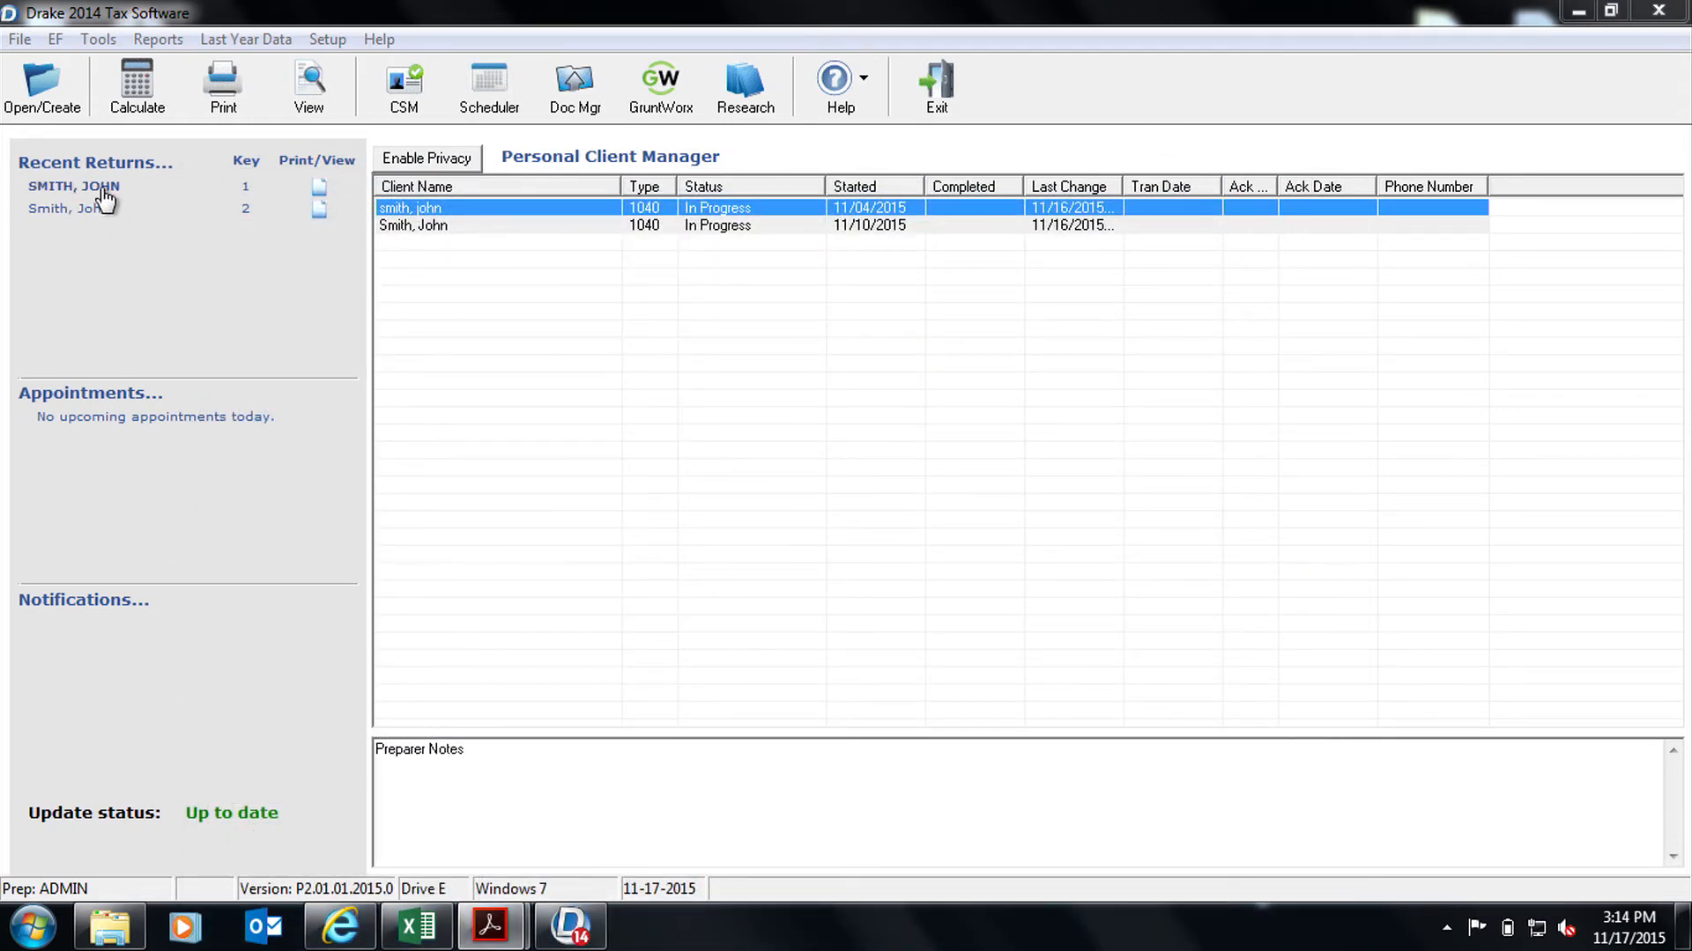
{"action": "double_click", "coordinate": [410, 207]}
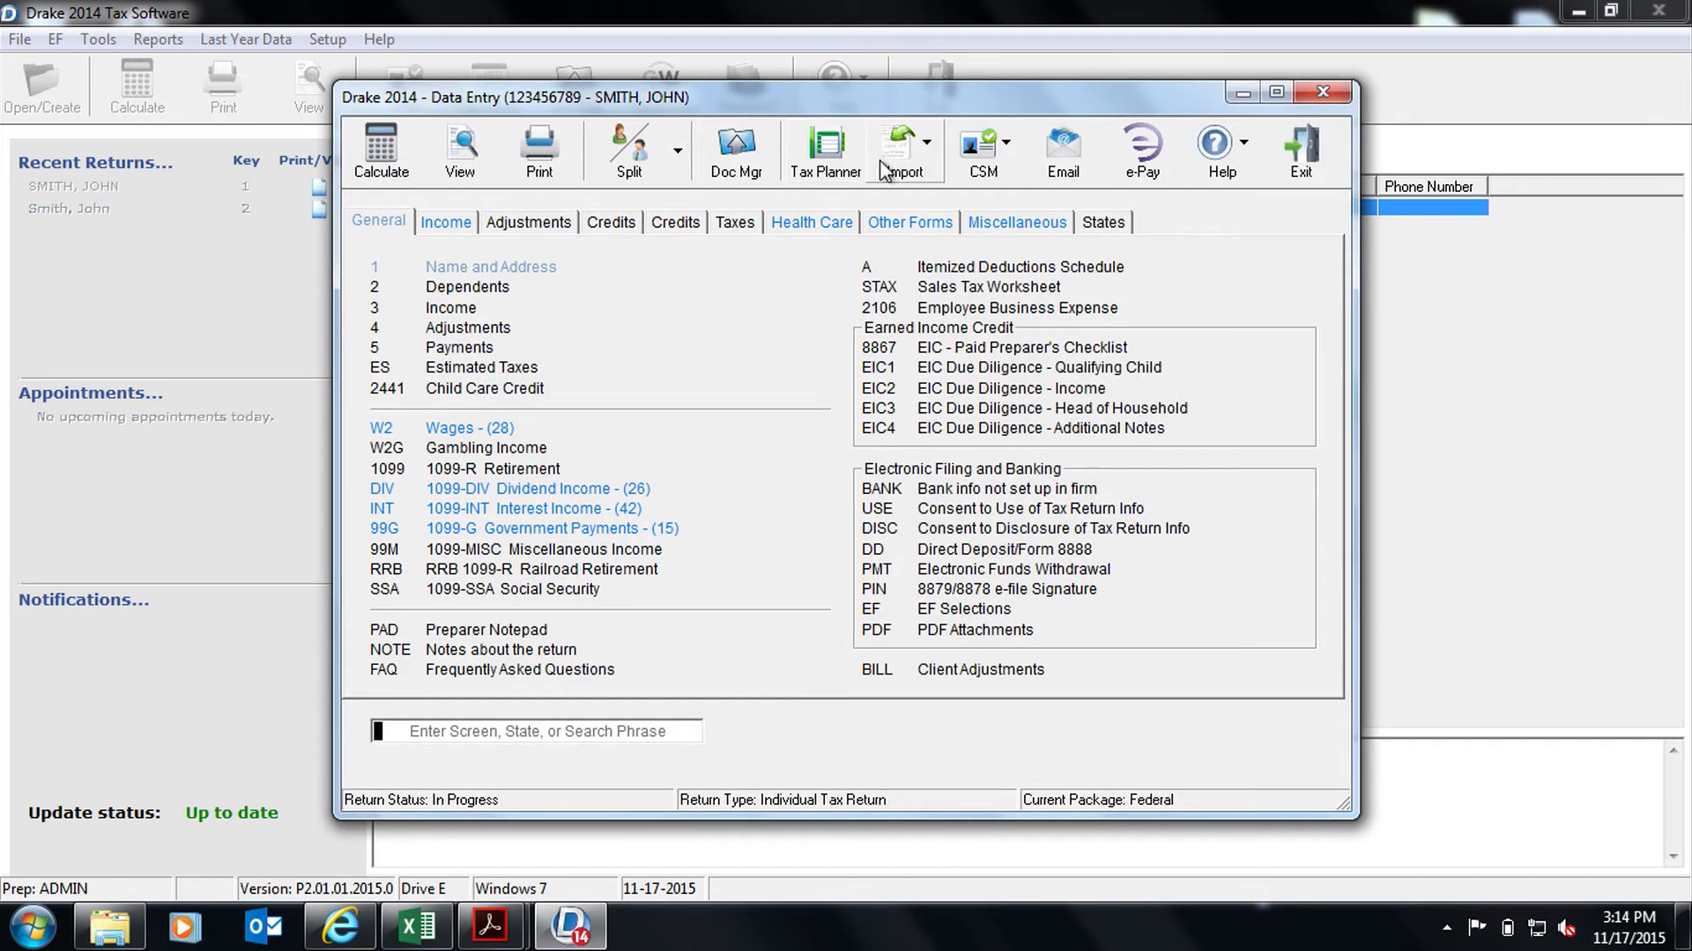
{"action": "mouse_move", "coordinate": [931, 173]}
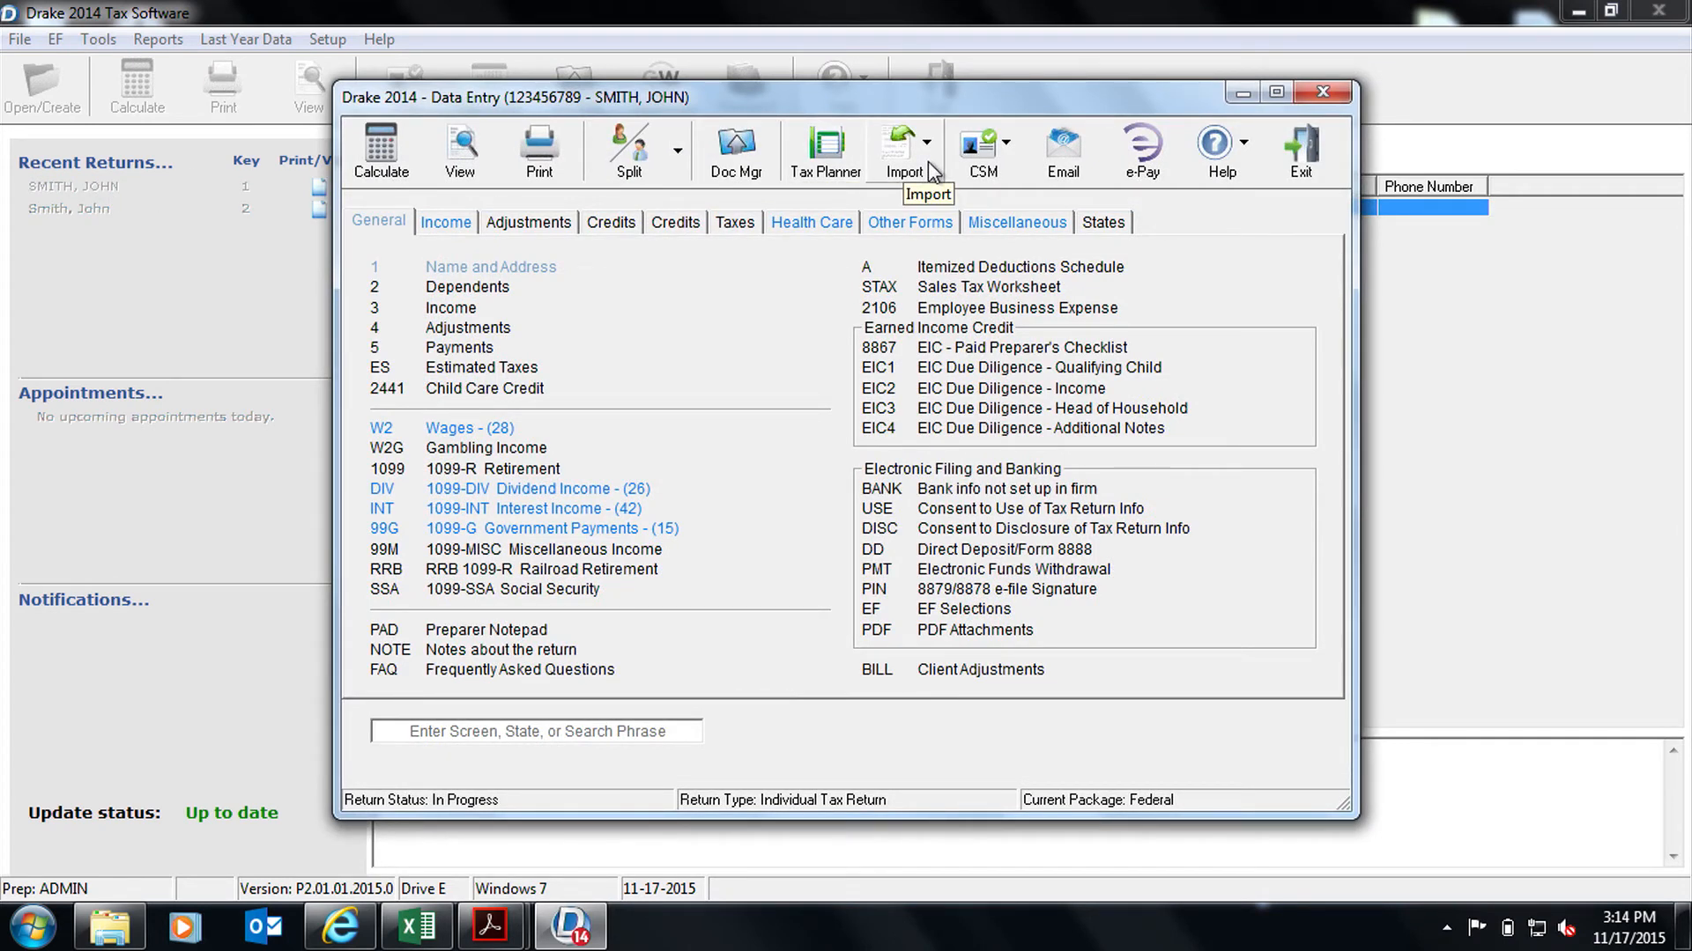
Import the GruntWorx Populate and Trades job, acknowledging the trades notice.
{"action": "left_click", "coordinate": [903, 146]}
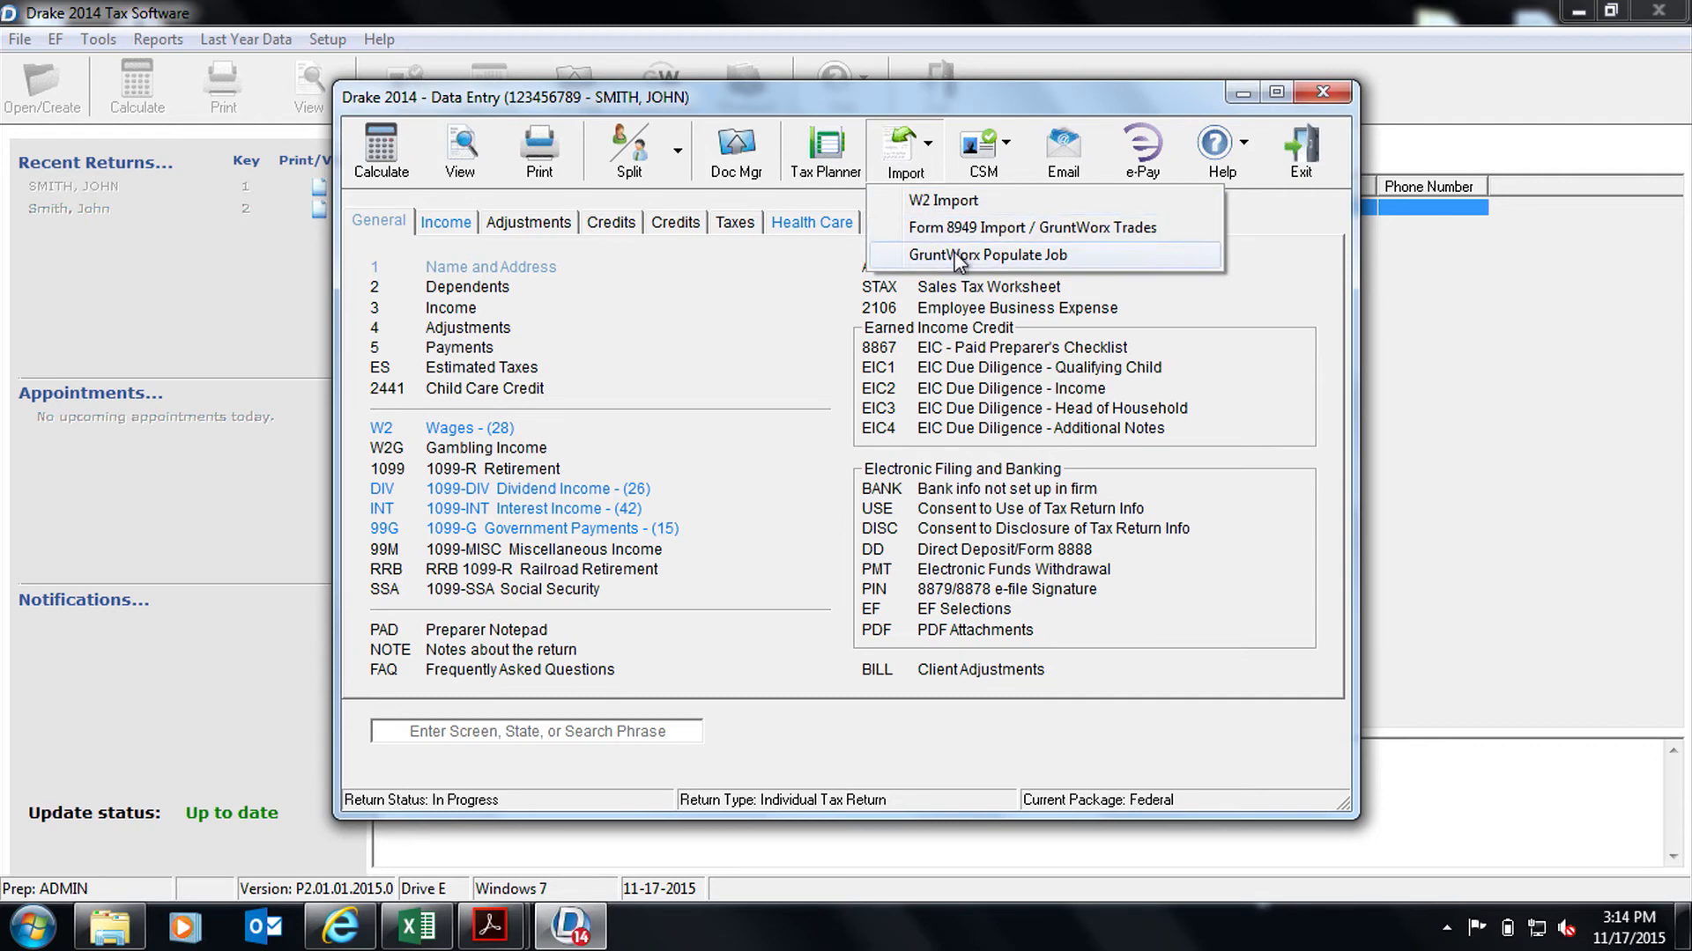
{"action": "left_click", "coordinate": [985, 254]}
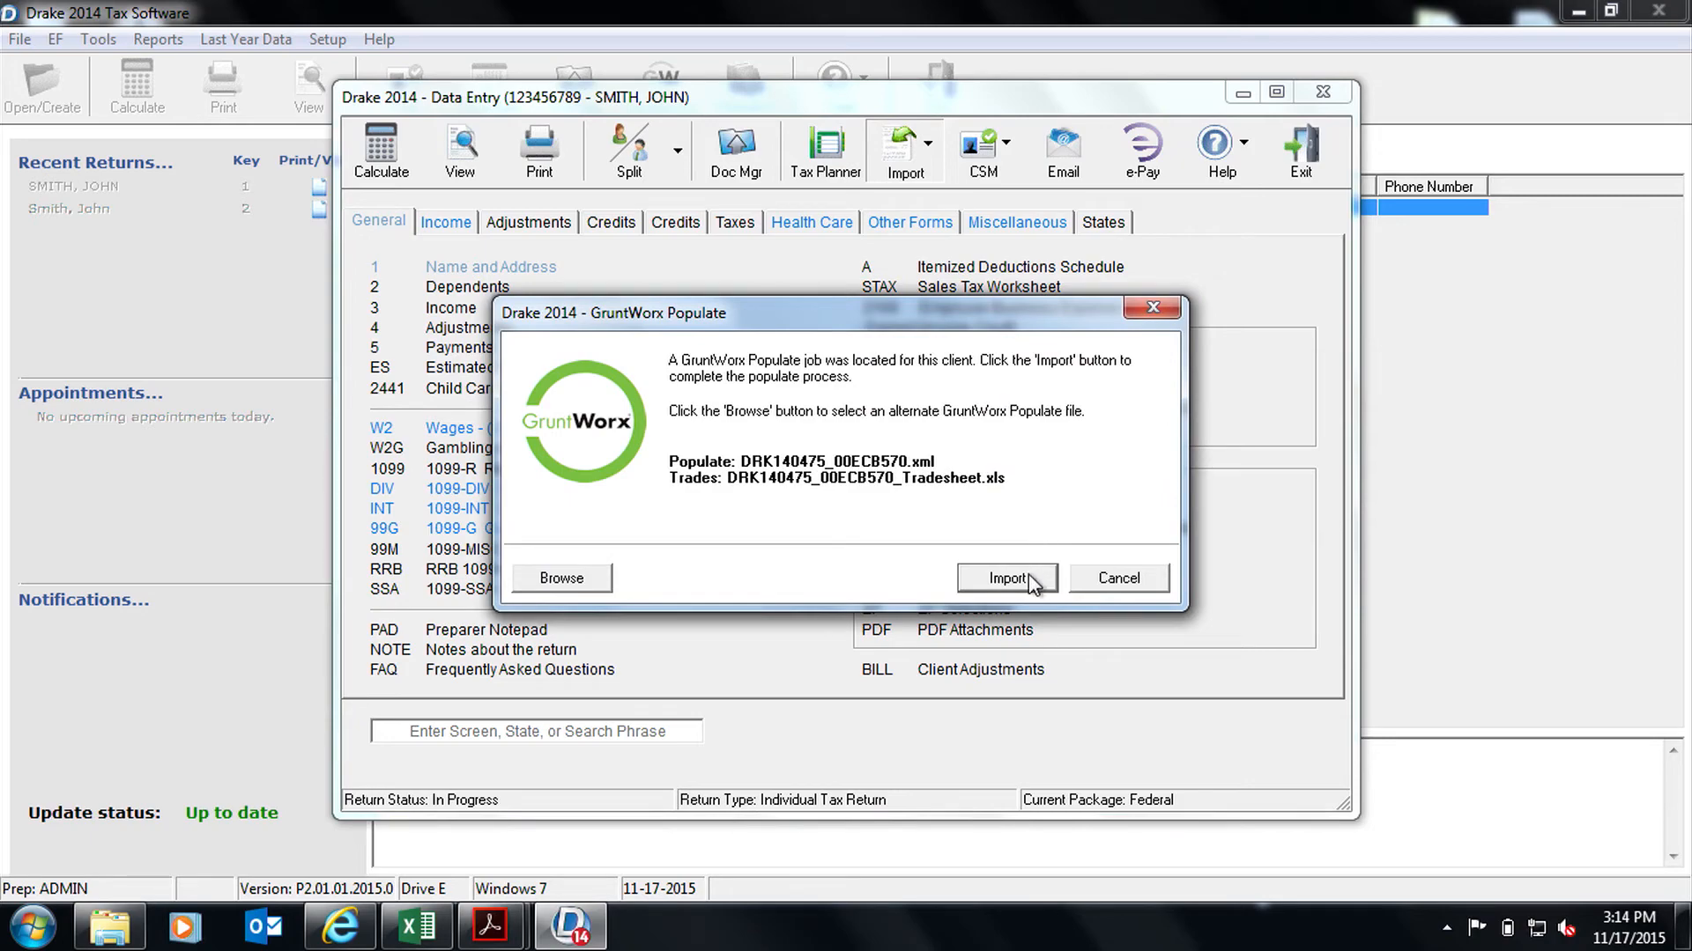
{"action": "left_click", "coordinate": [1006, 578]}
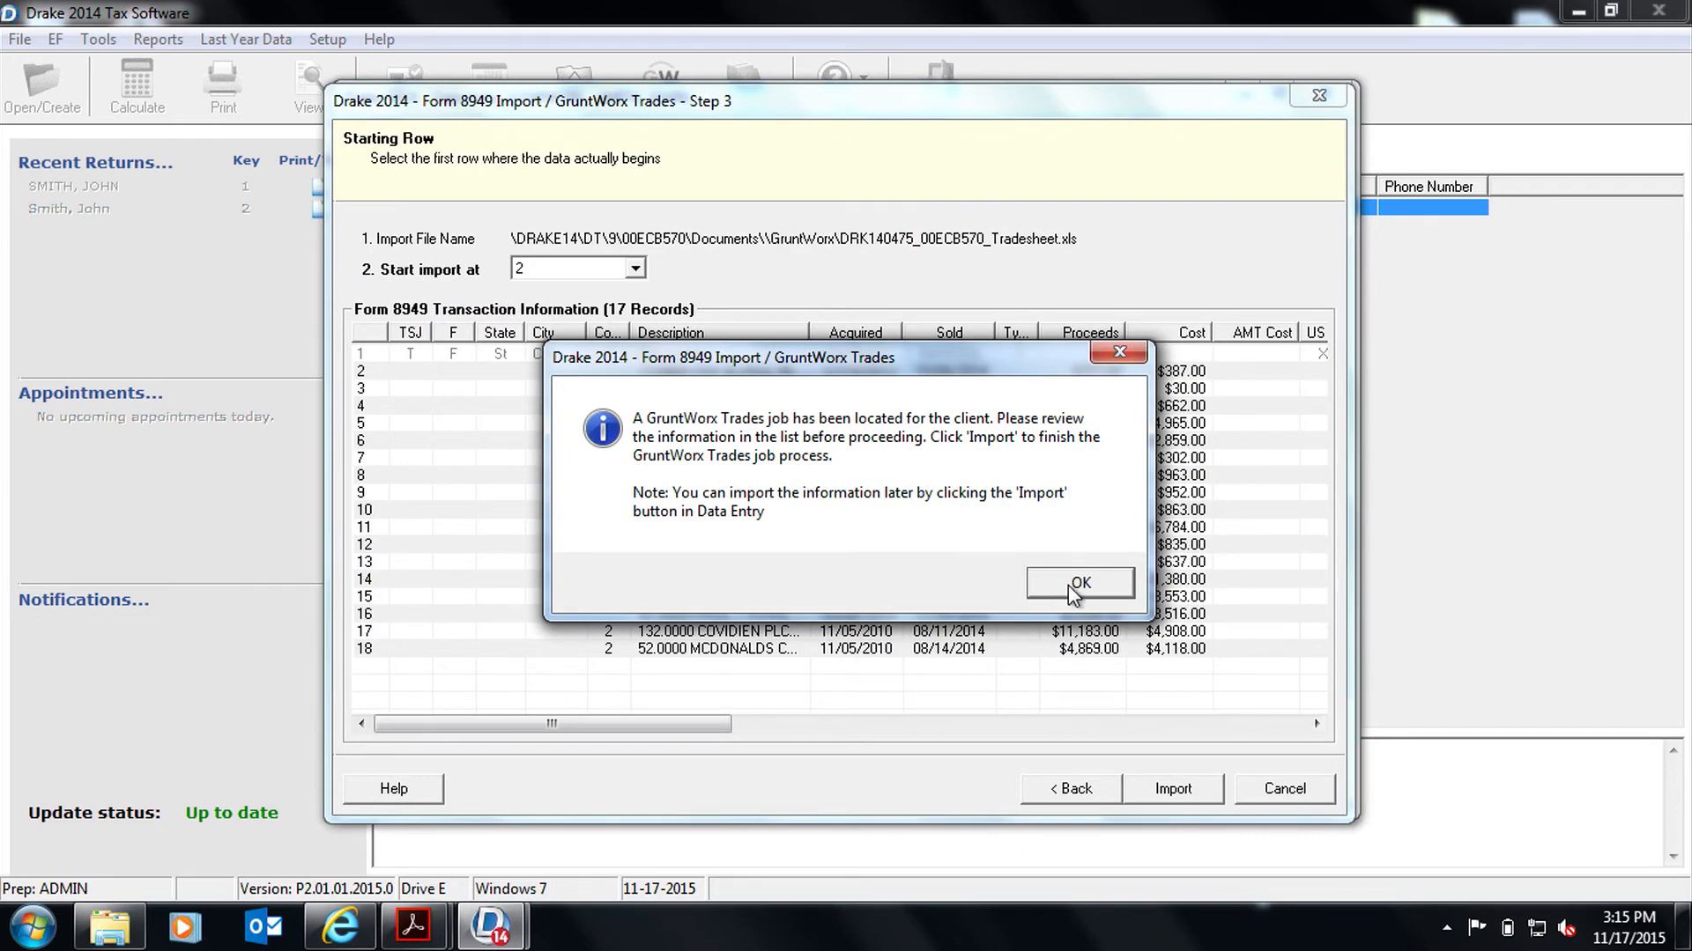
{"action": "left_click", "coordinate": [1080, 582]}
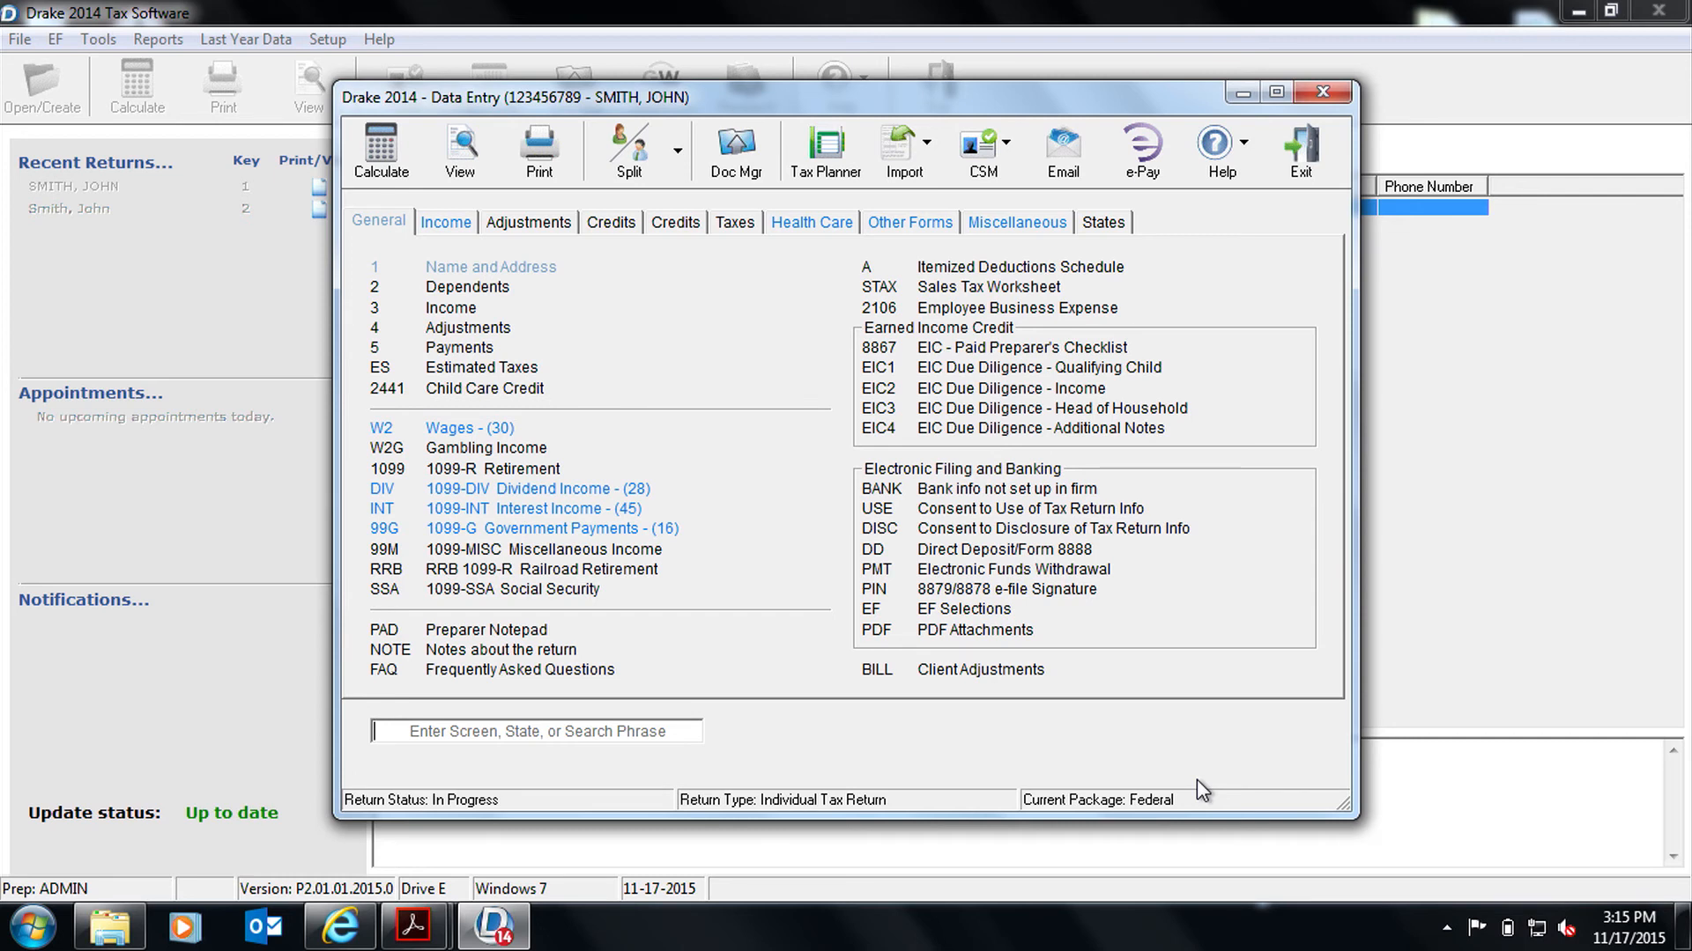
{"action": "mouse_move", "coordinate": [615, 372]}
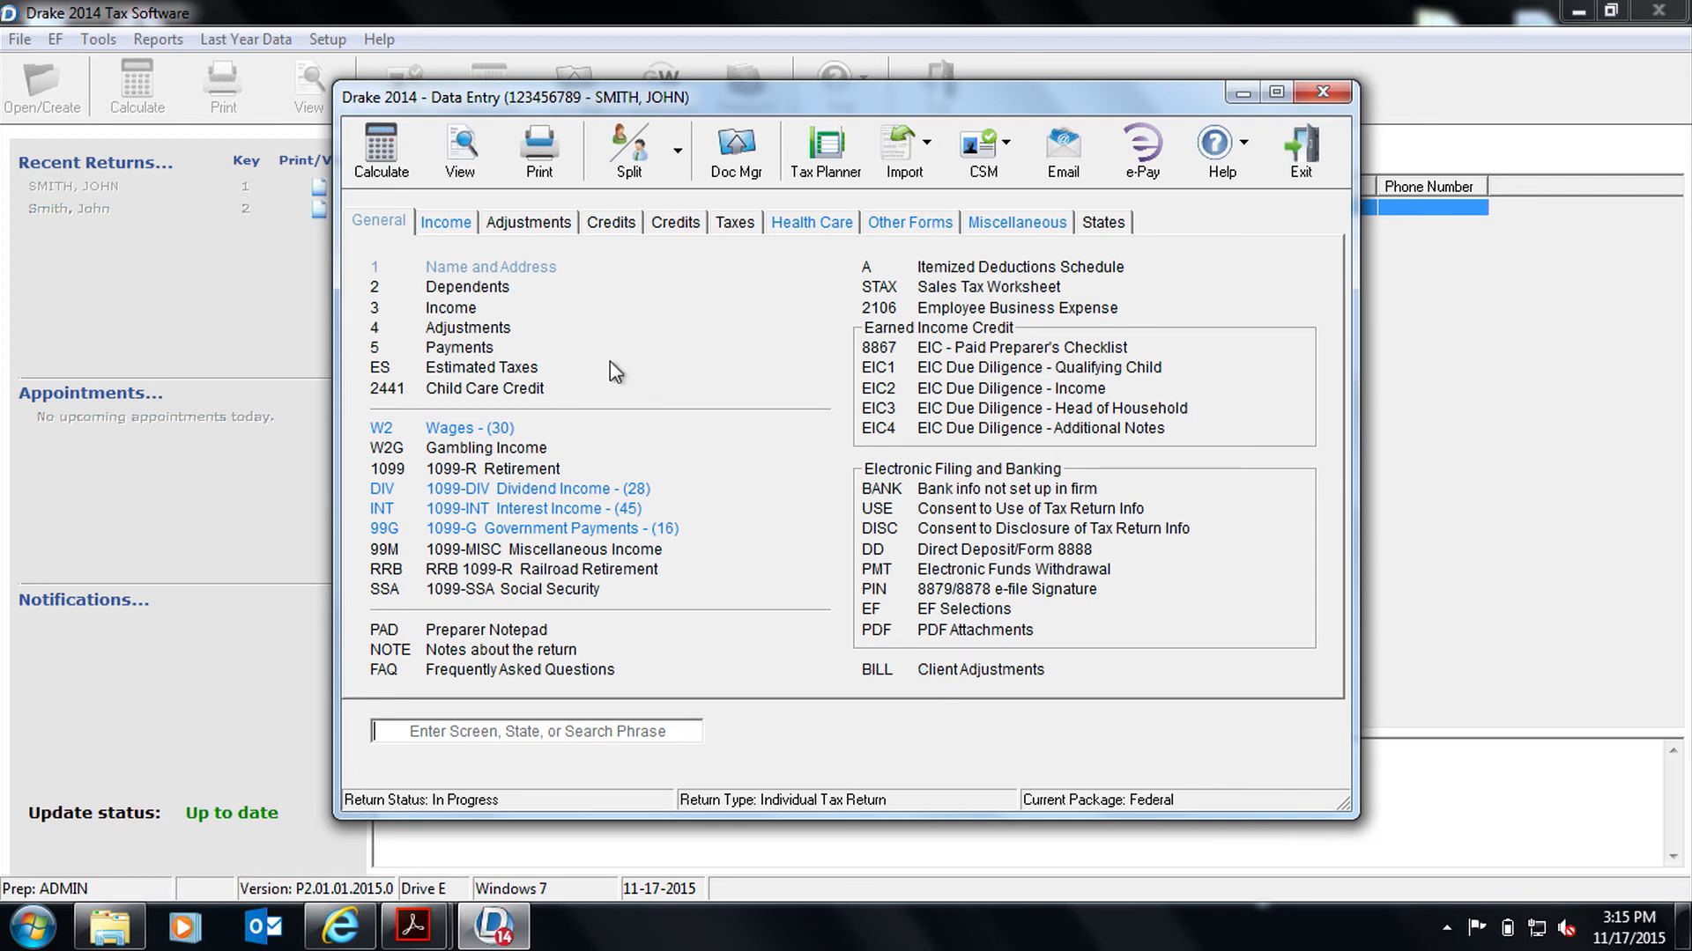
Open the Income tab's Form 8949 grid showing the 222 imported trades.
{"action": "left_click", "coordinate": [446, 222]}
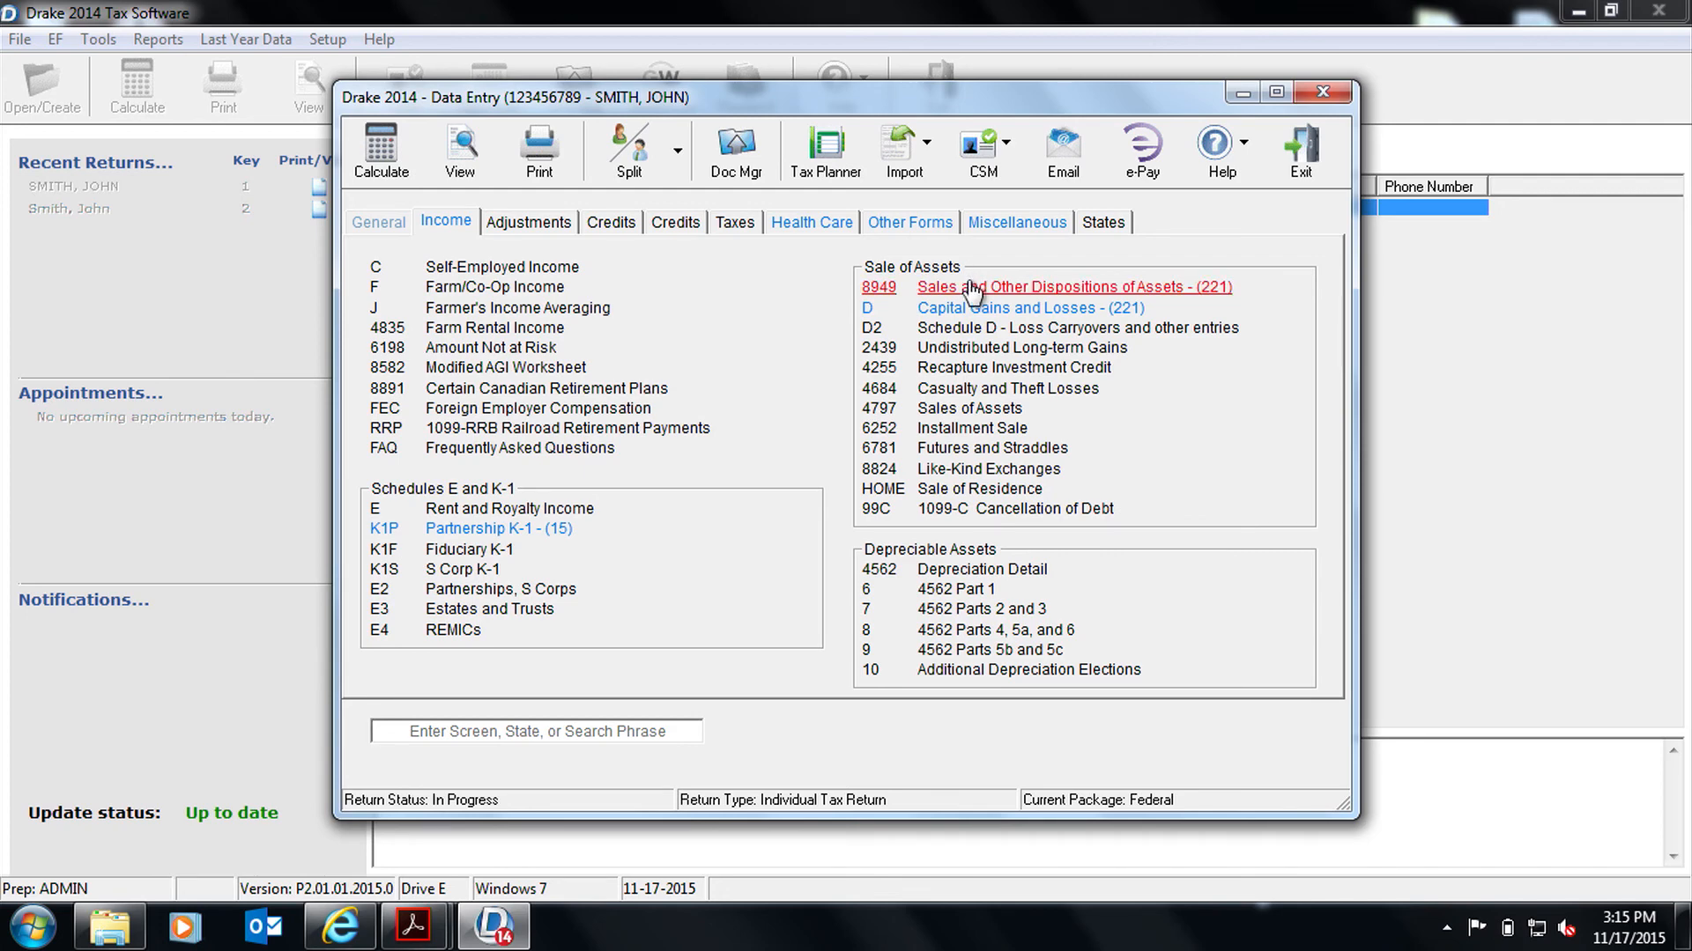
{"action": "left_click", "coordinate": [879, 287]}
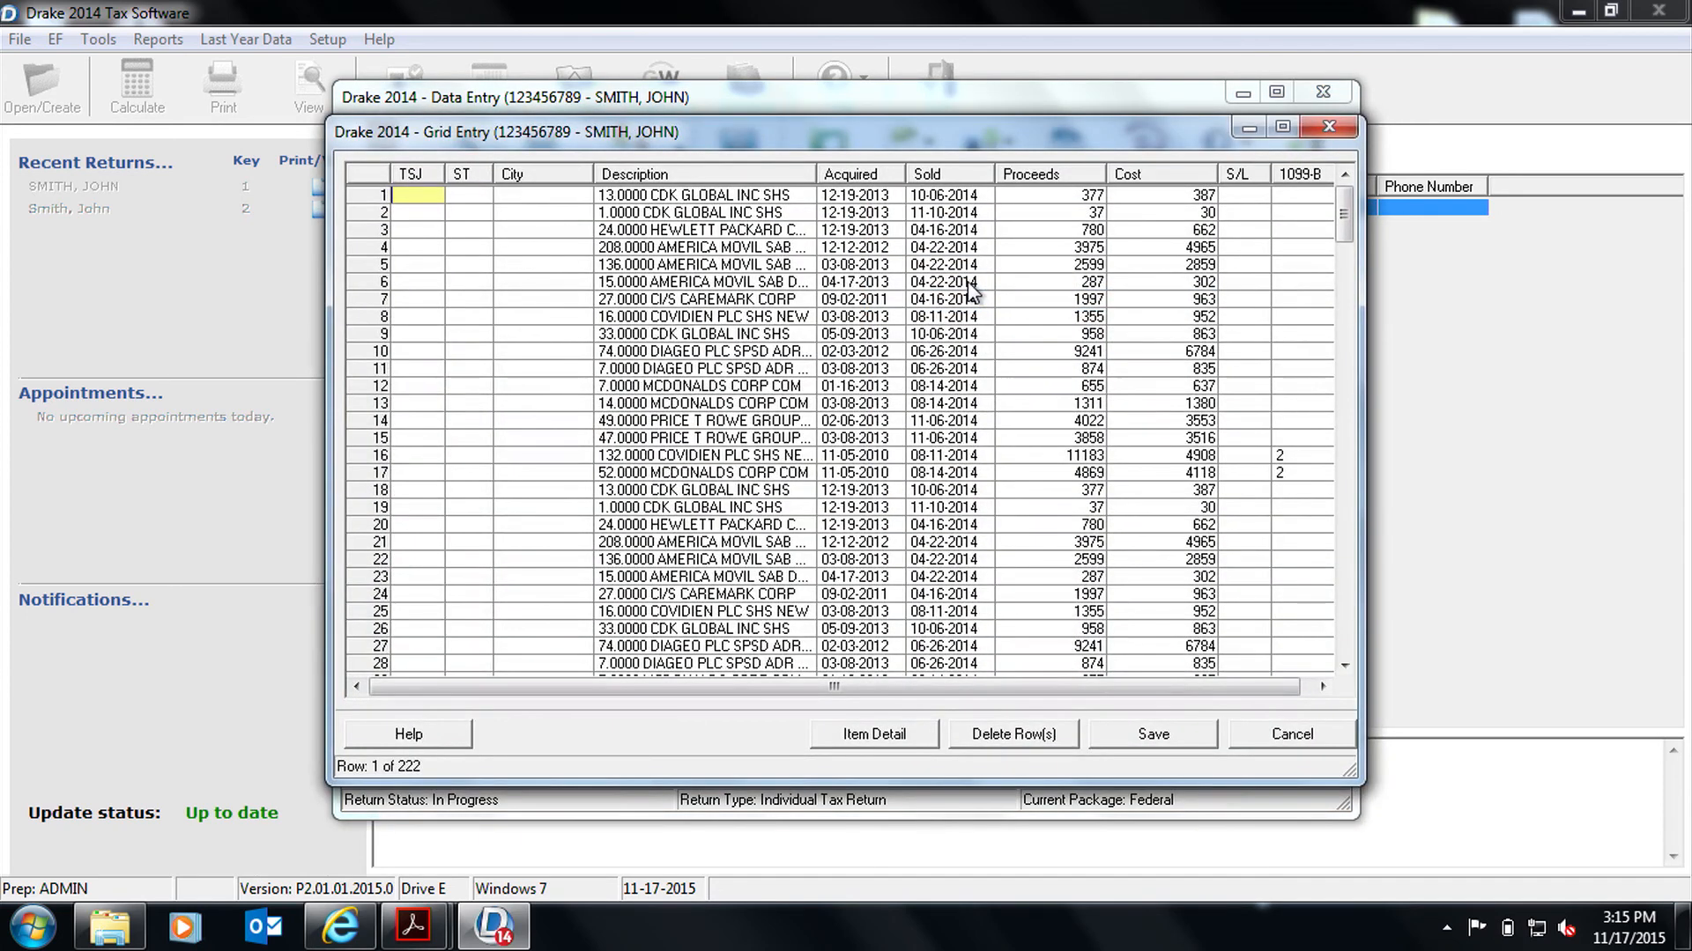
{"action": "mouse_move", "coordinate": [993, 358]}
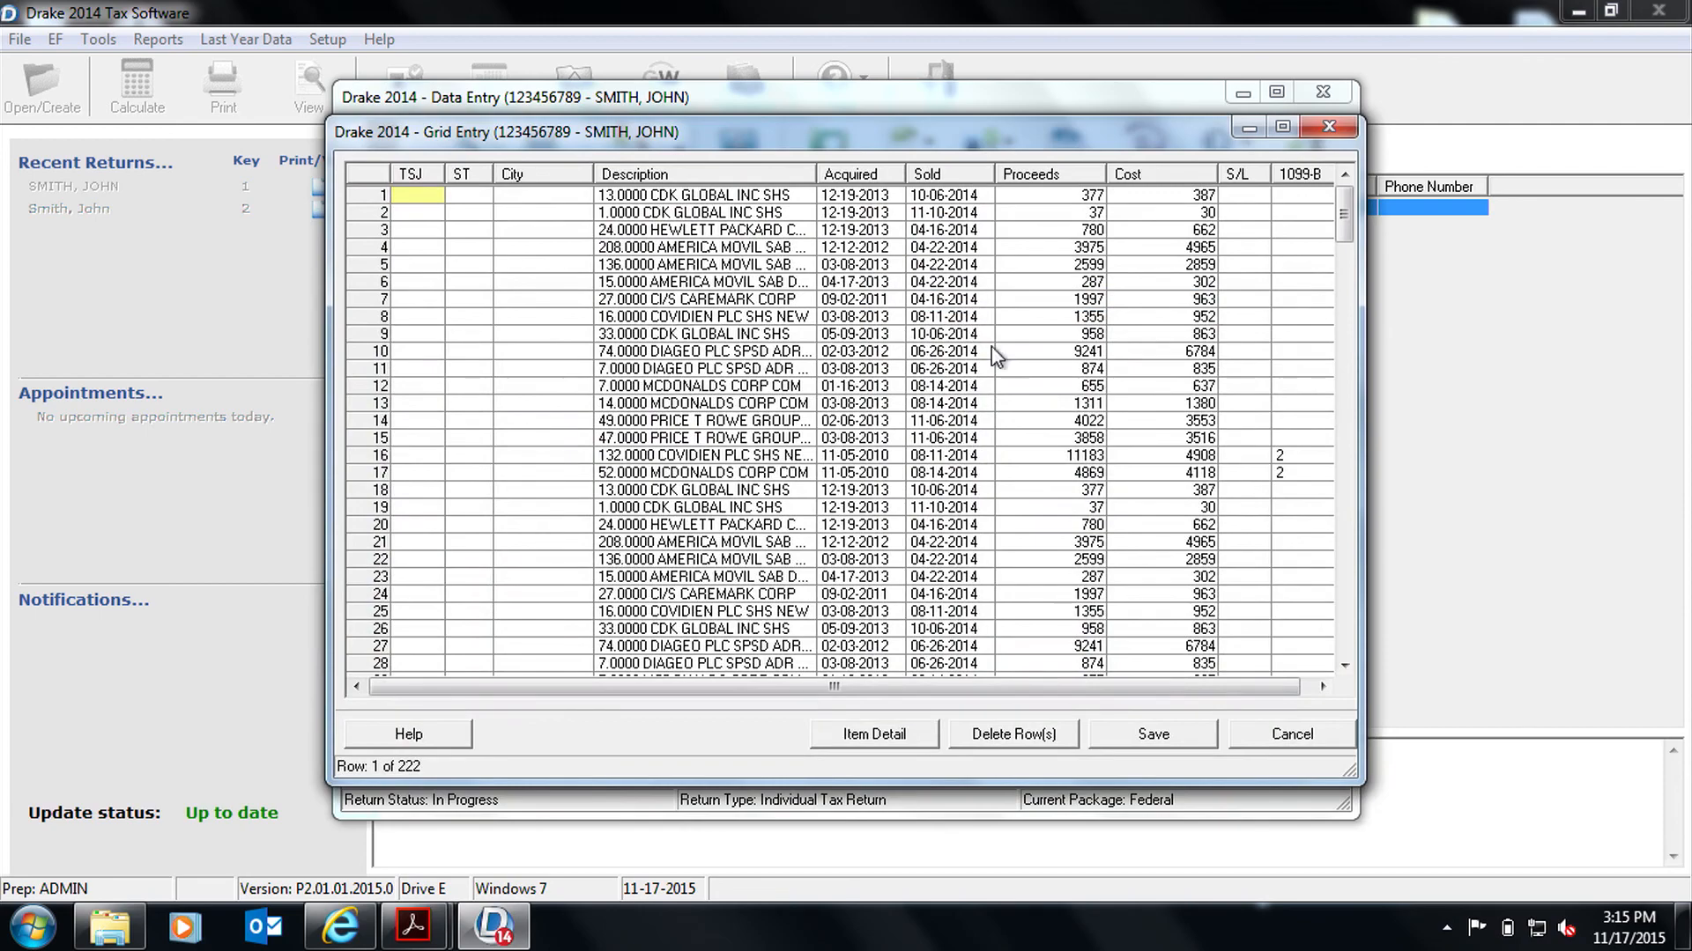